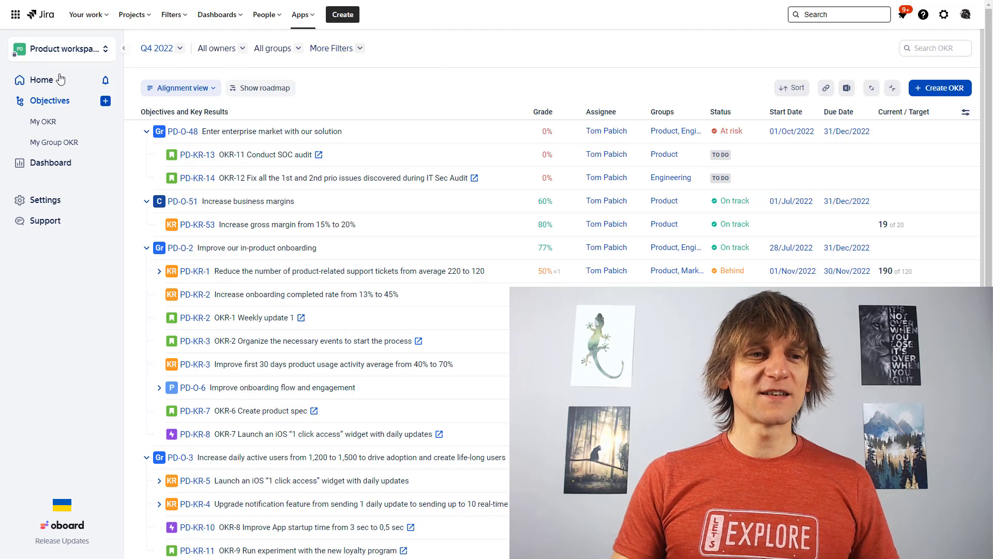
{"action": "left_click", "coordinate": [41, 80]}
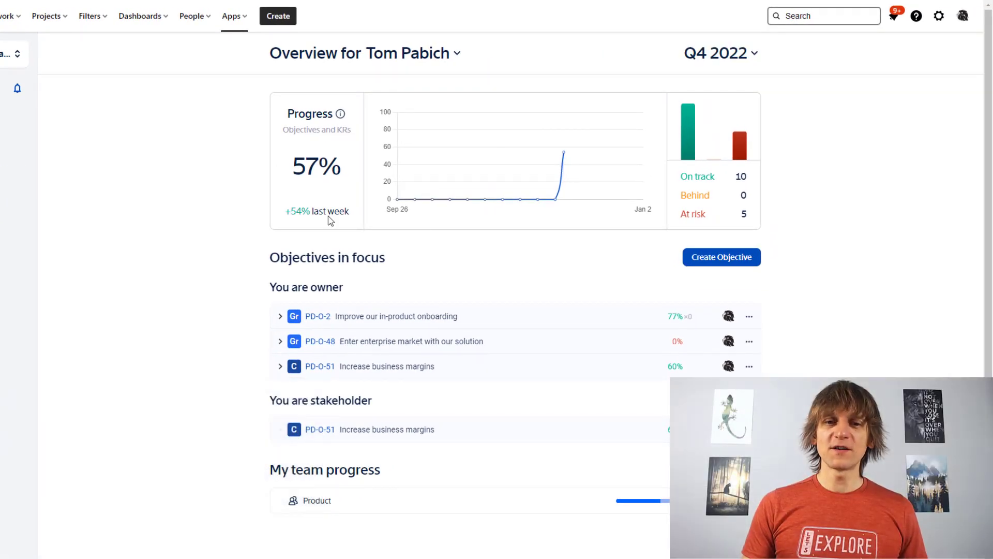
{"action": "mouse_move", "coordinate": [231, 246]}
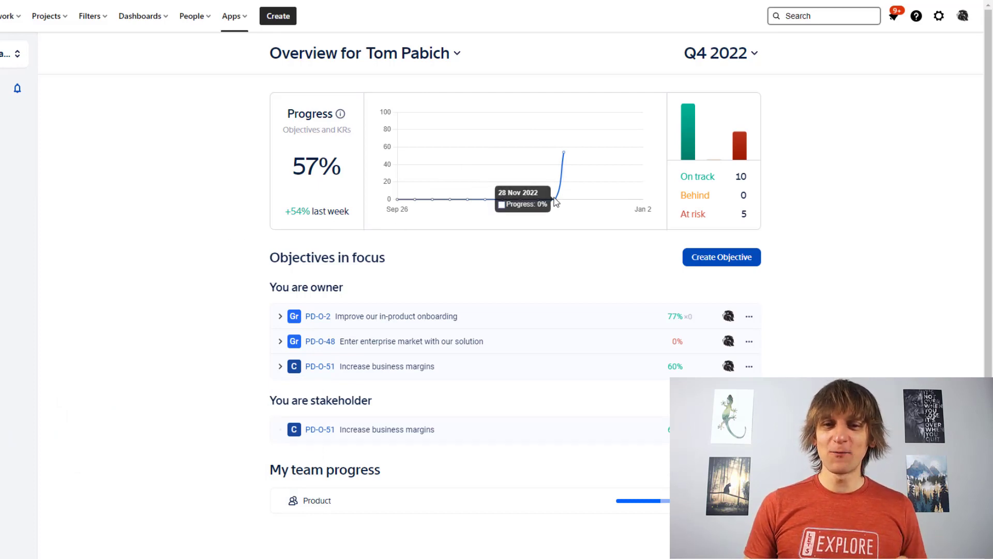
{"action": "mouse_move", "coordinate": [515, 243]}
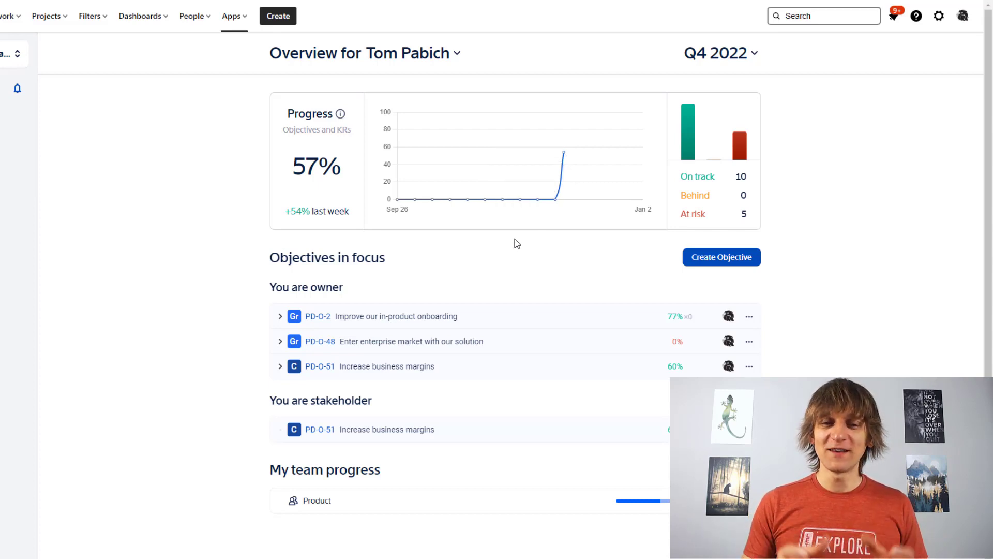
{"action": "mouse_move", "coordinate": [425, 202]}
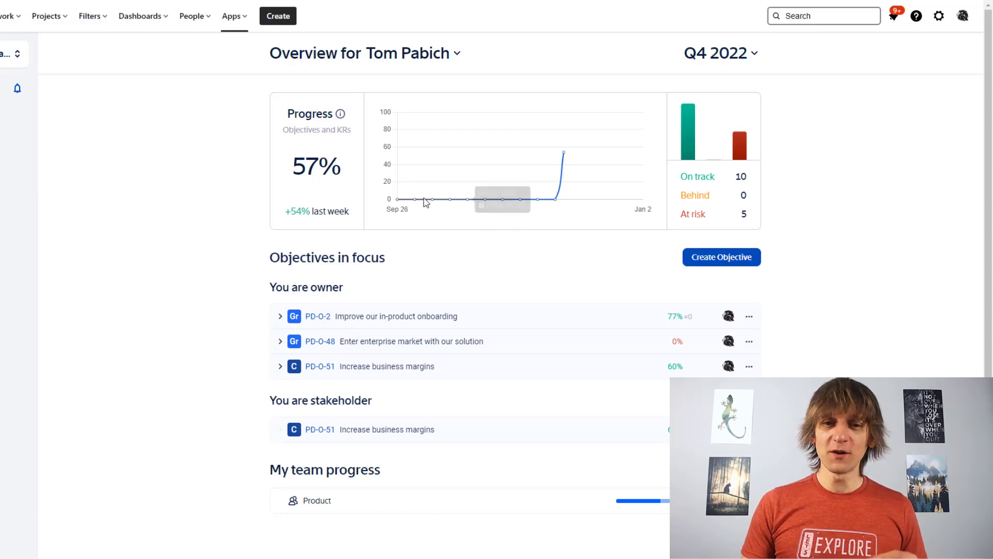
{"action": "mouse_move", "coordinate": [504, 176]}
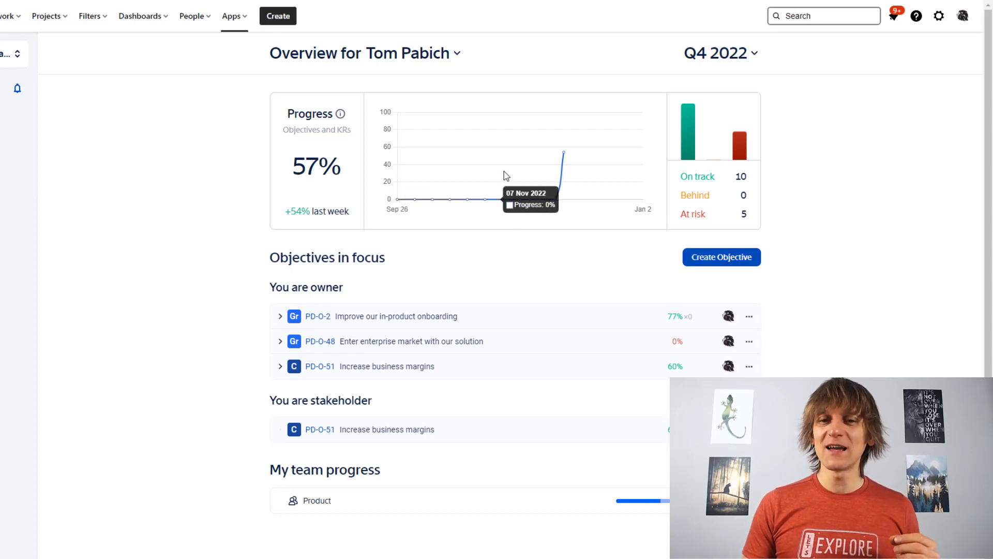
{"action": "mouse_move", "coordinate": [596, 253]}
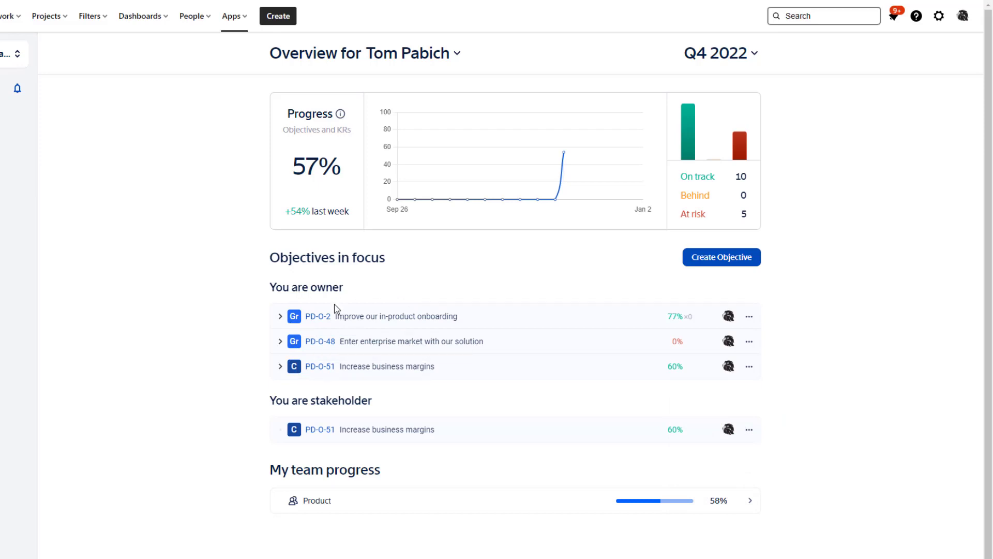
{"action": "mouse_move", "coordinate": [354, 416]}
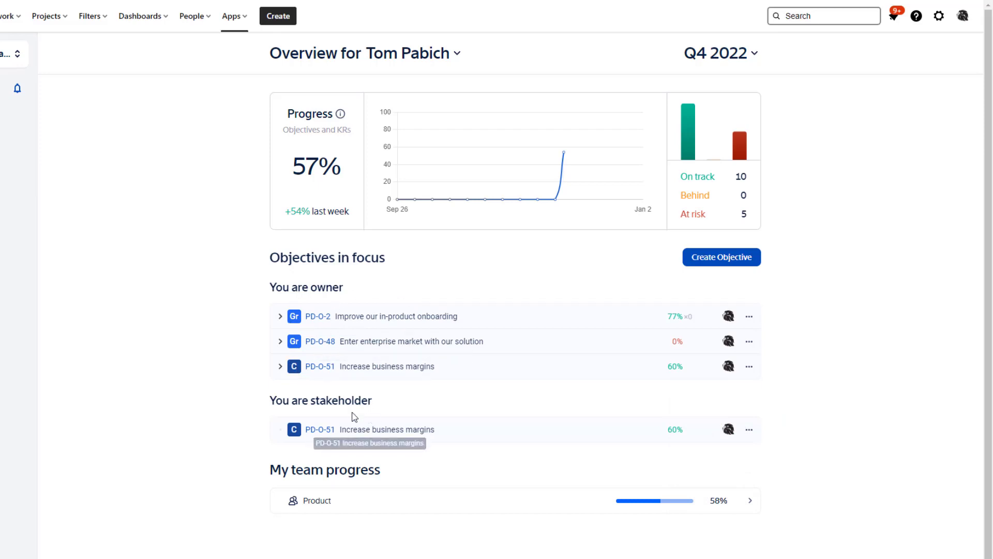
{"action": "mouse_move", "coordinate": [339, 450]}
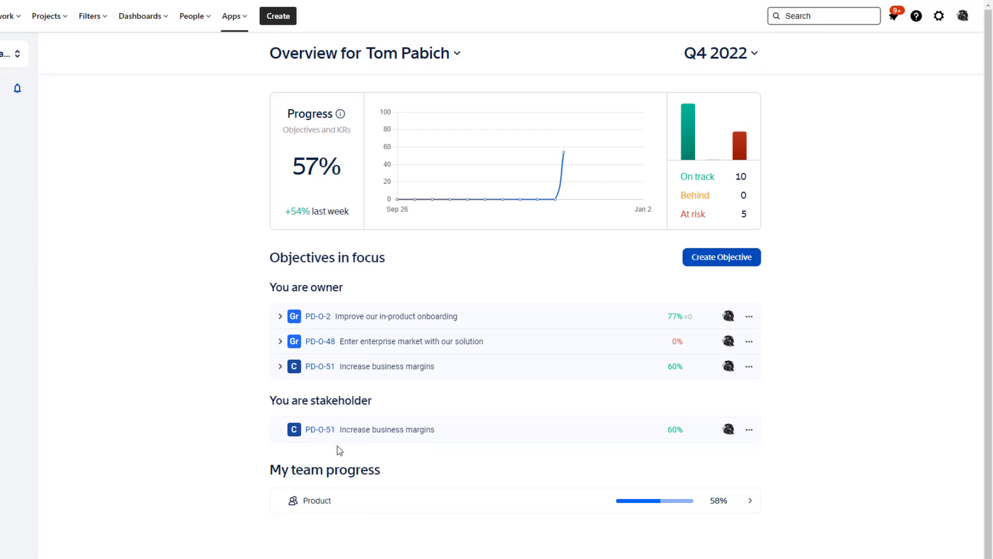
{"action": "mouse_move", "coordinate": [348, 504]}
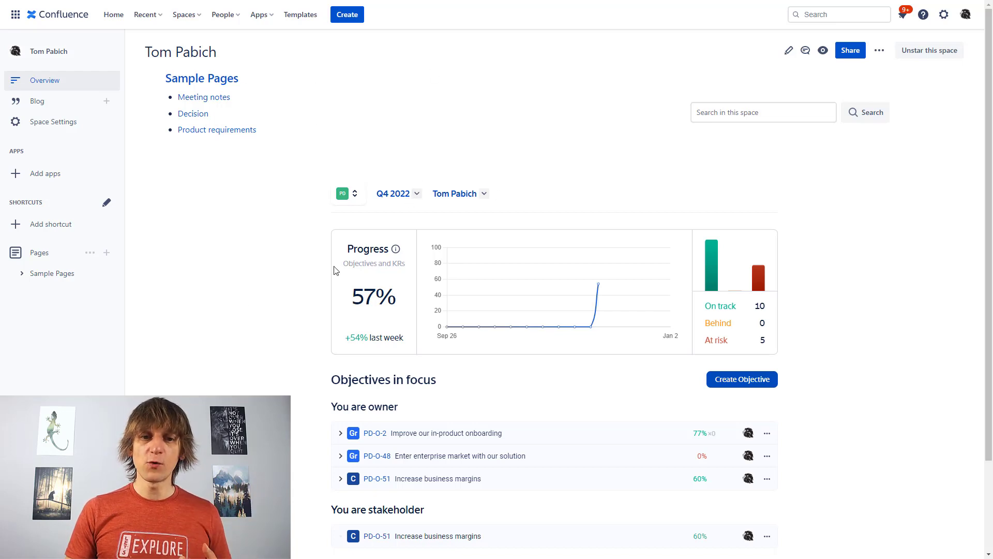
Switch the embedded overview's period to Q3 2022 and reveal the owner choices
{"action": "scroll", "scroll_direction": "down", "scroll_amount": 3}
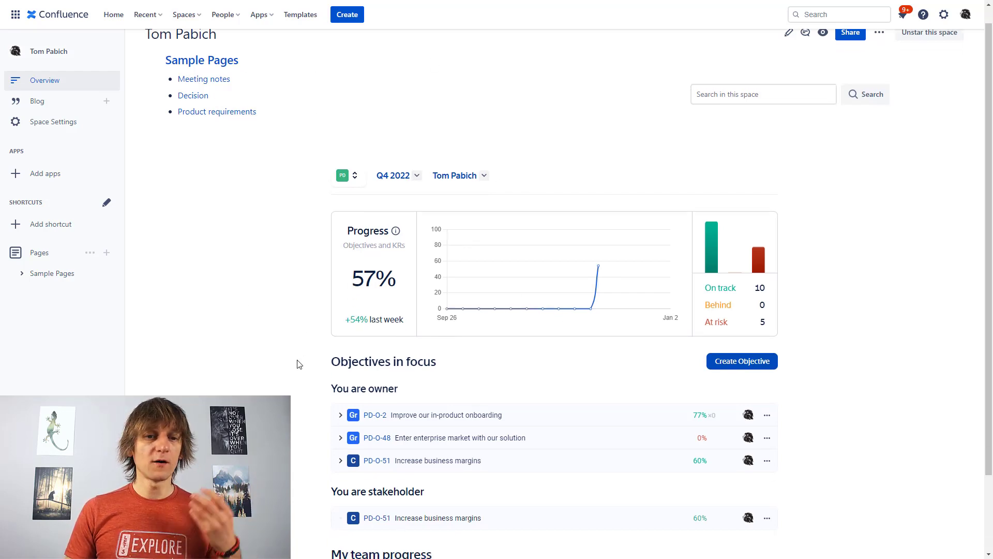
{"action": "scroll", "scroll_direction": "down", "scroll_amount": 3}
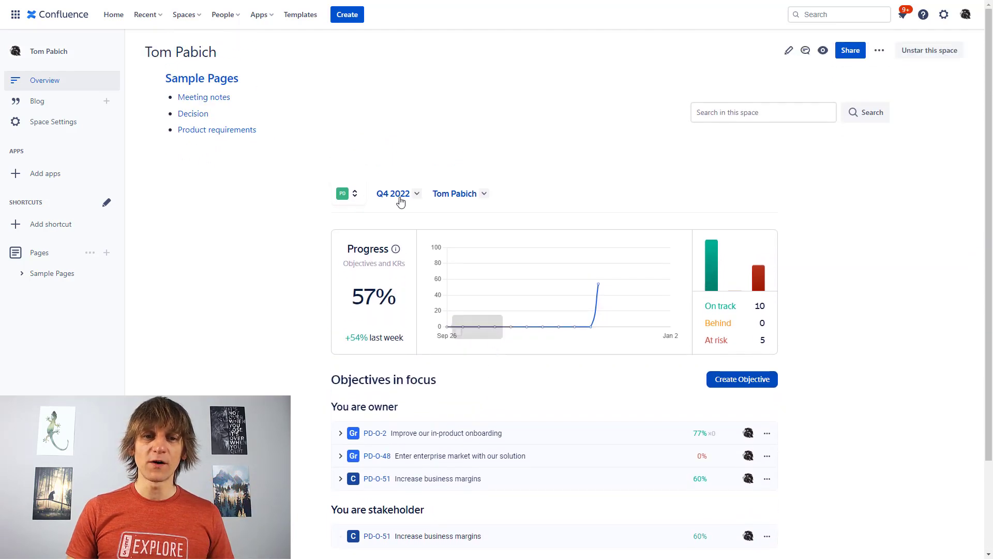
{"action": "left_click", "coordinate": [393, 194]}
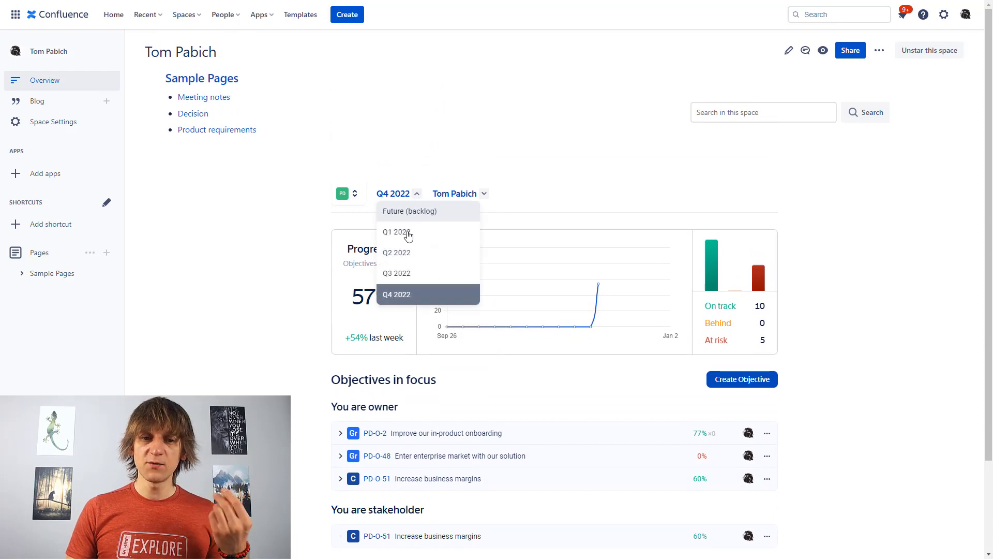
{"action": "left_click", "coordinate": [396, 273]}
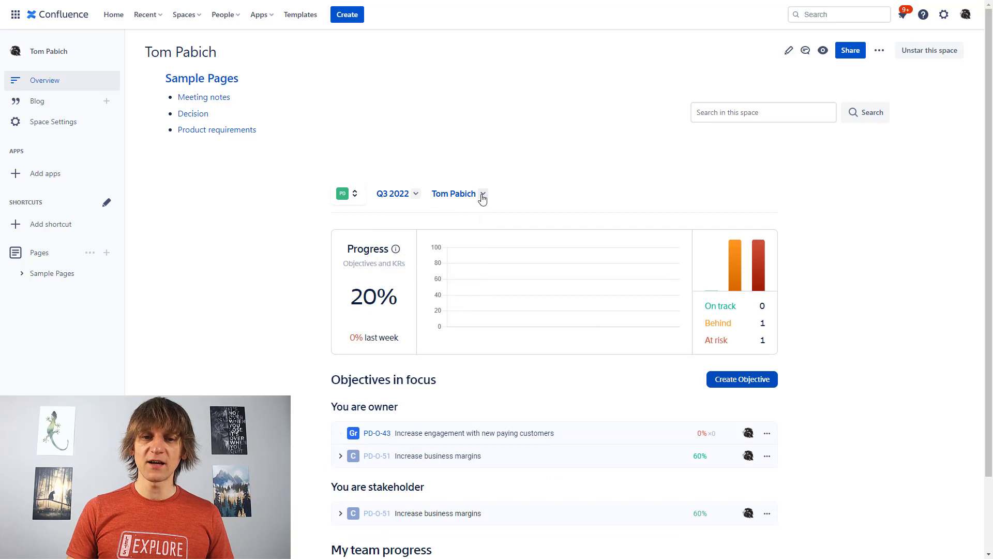
{"action": "left_click", "coordinate": [454, 193]}
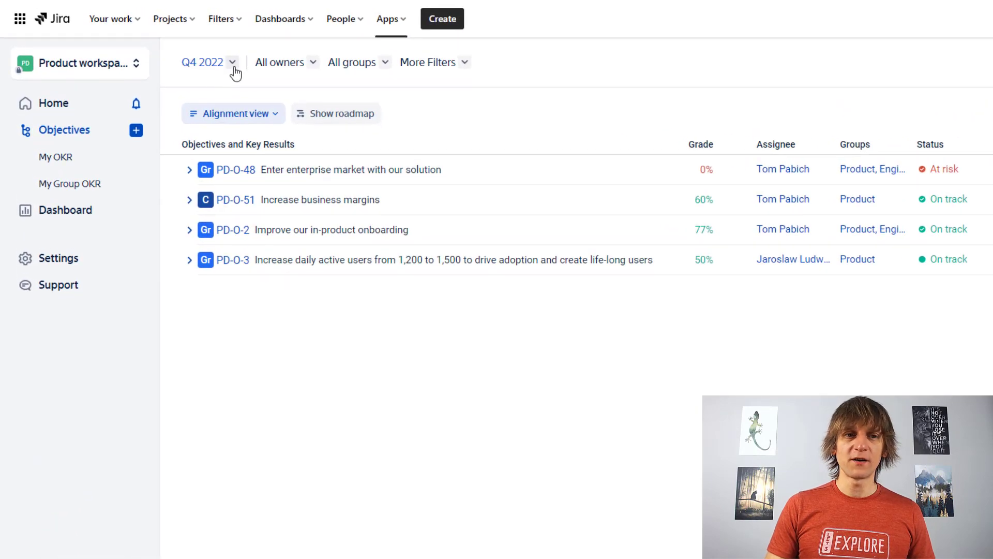
{"action": "left_click", "coordinate": [203, 62]}
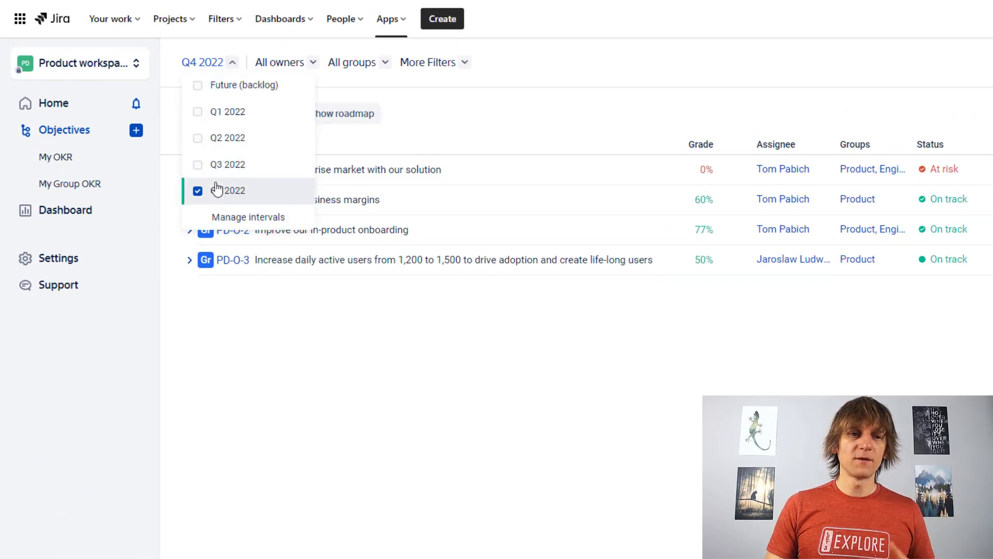
{"action": "mouse_move", "coordinate": [210, 112]}
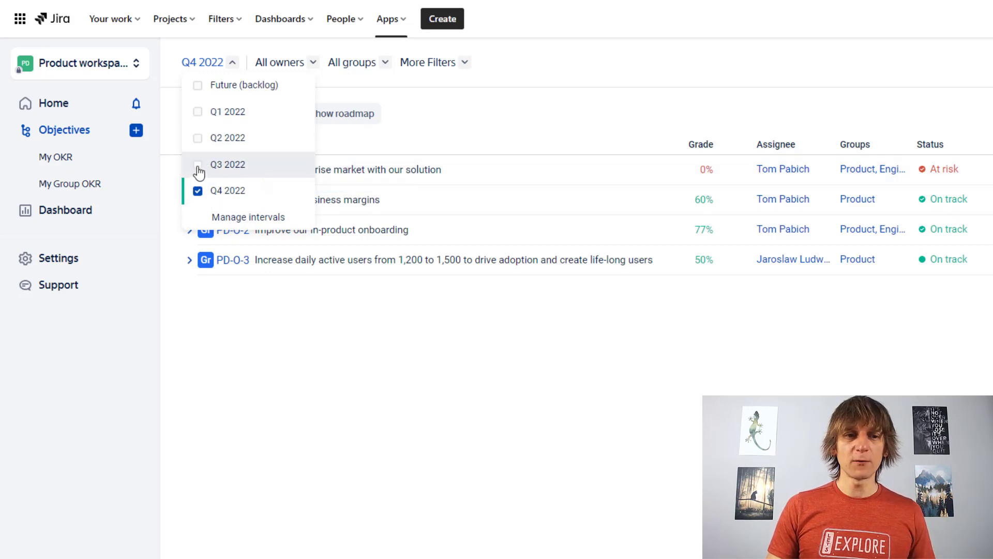
{"action": "left_click", "coordinate": [198, 165]}
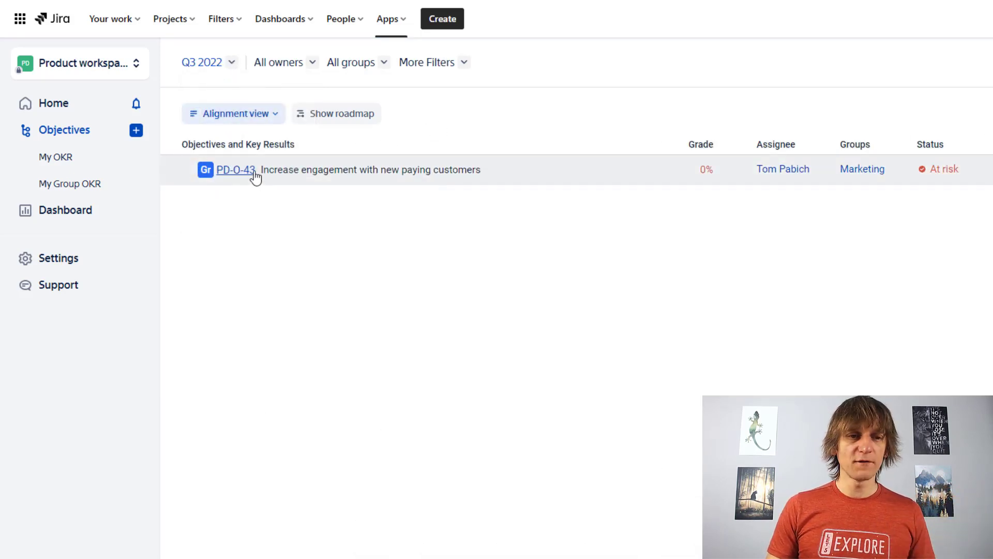
{"action": "left_click", "coordinate": [202, 61]}
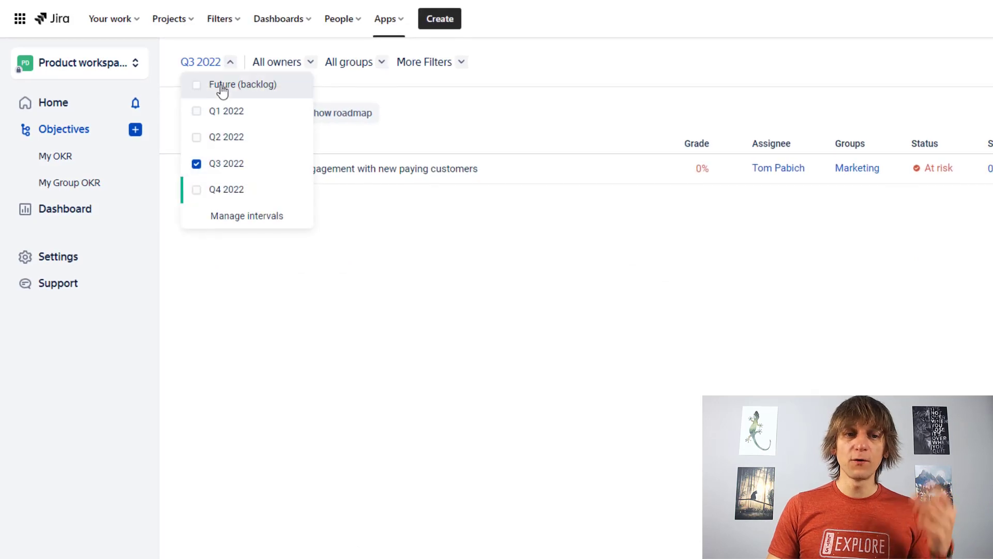
{"action": "left_click", "coordinate": [227, 188]}
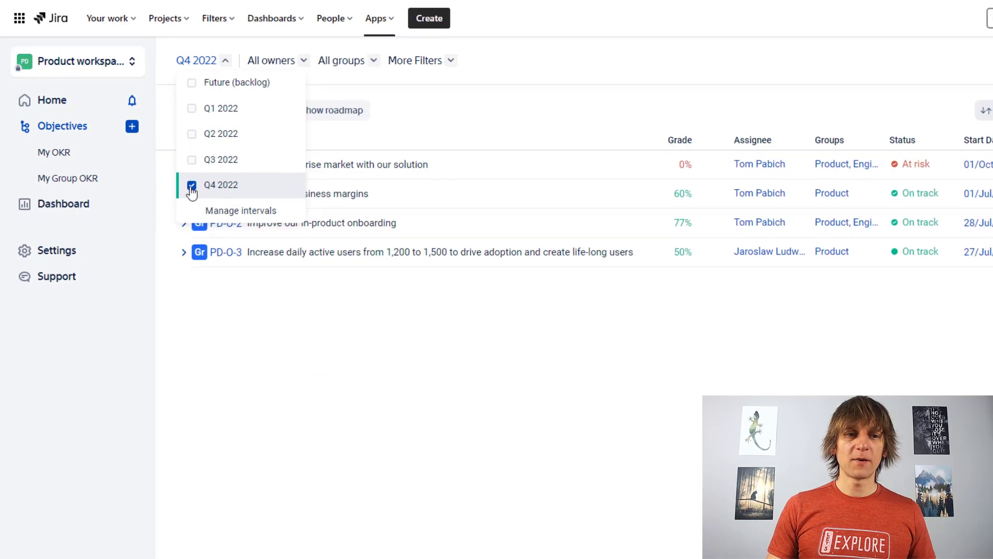
{"action": "left_click", "coordinate": [221, 184]}
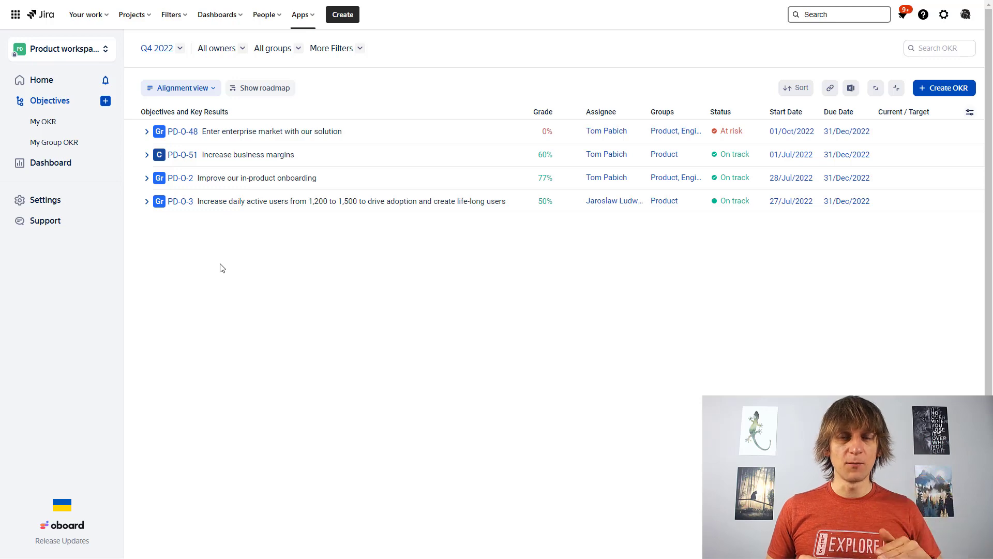
{"action": "mouse_move", "coordinate": [35, 204]}
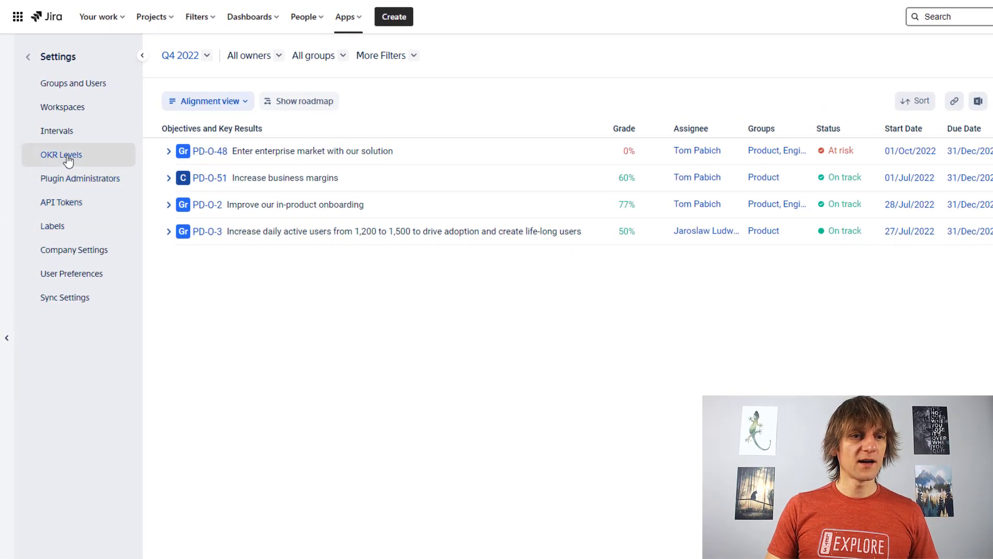
{"action": "left_click", "coordinate": [61, 154]}
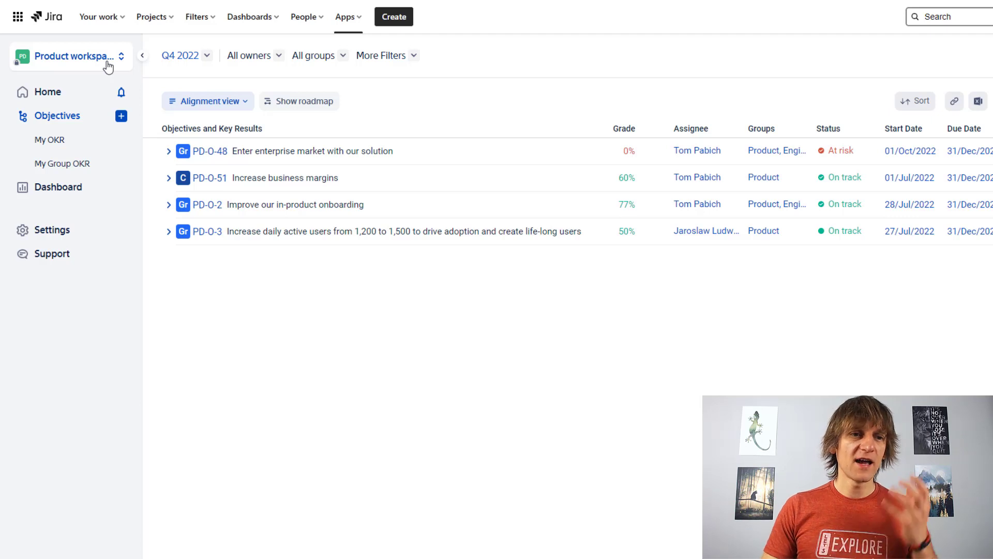
{"action": "left_click", "coordinate": [72, 56]}
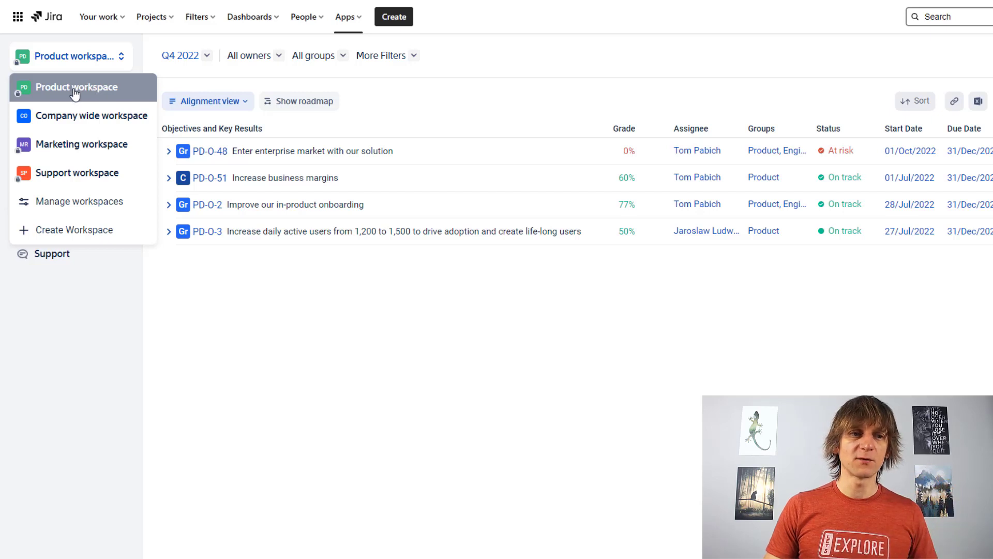
{"action": "mouse_move", "coordinate": [49, 185]}
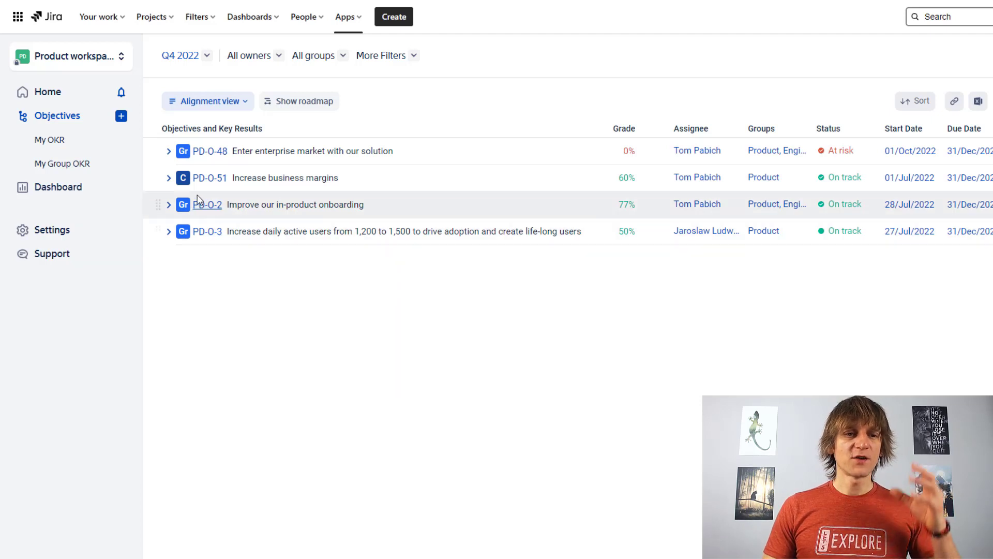
{"action": "mouse_move", "coordinate": [222, 269]}
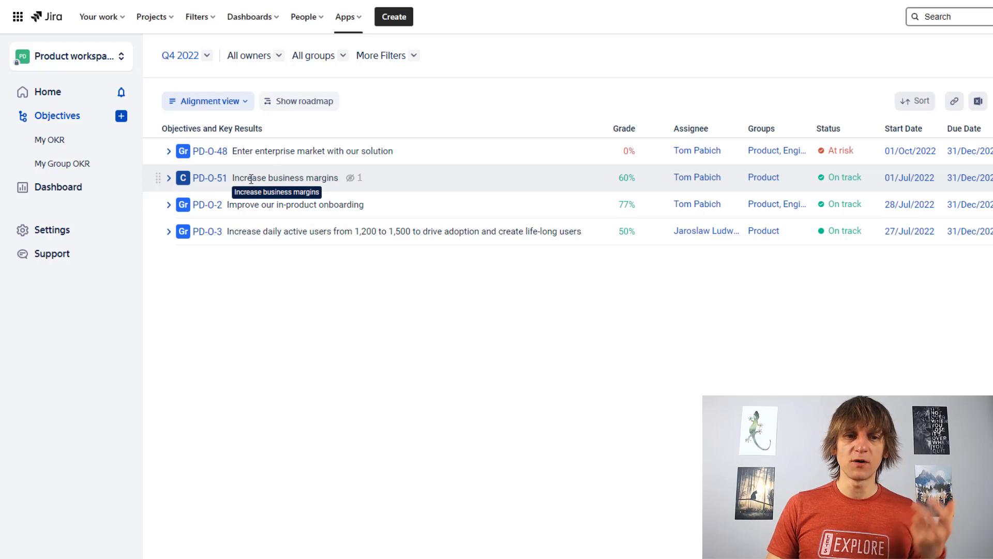
{"action": "mouse_move", "coordinate": [251, 151]}
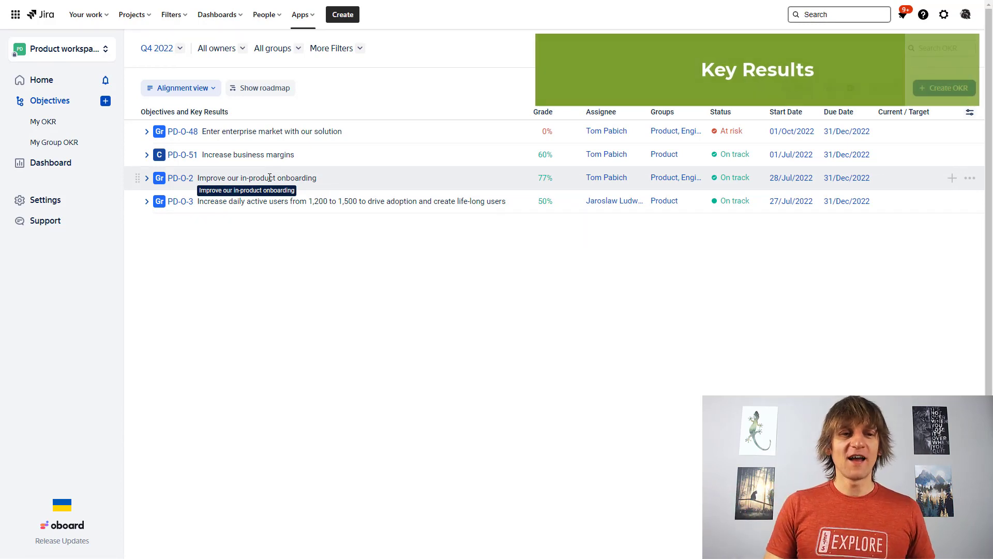
Peek at in-product onboarding's key results, then expand Increase business margins to reveal PD-KR-53
{"action": "left_click", "coordinate": [146, 178]}
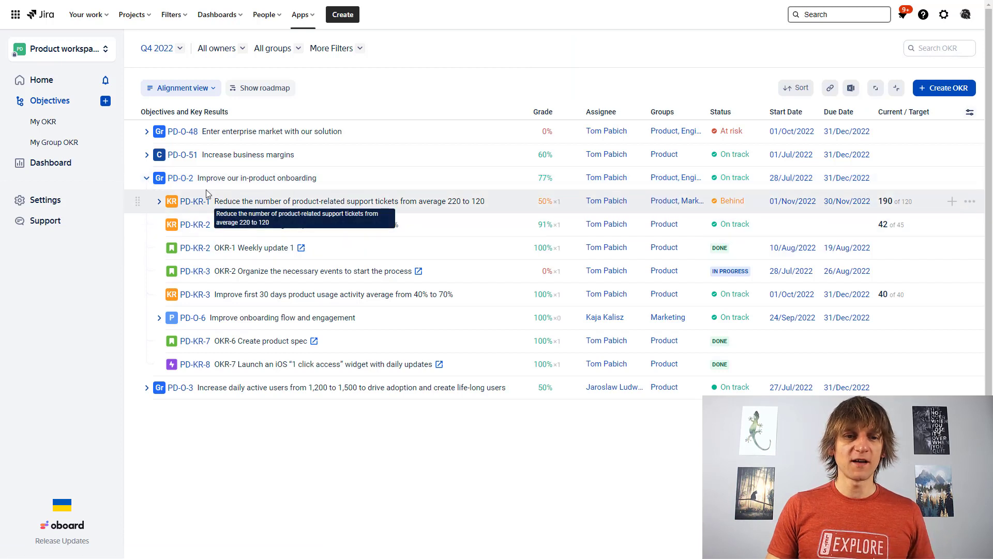
{"action": "left_click", "coordinate": [145, 177]}
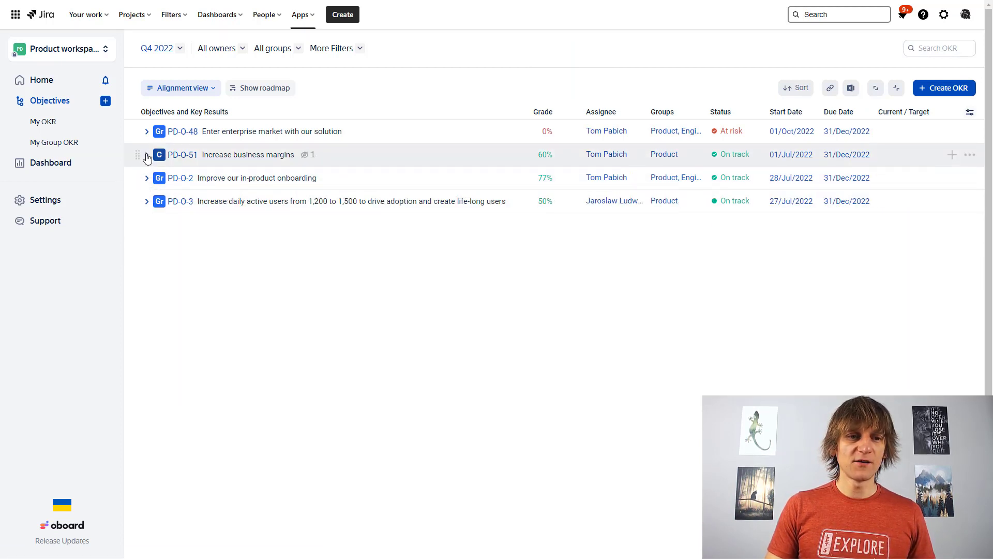
{"action": "left_click", "coordinate": [145, 154]}
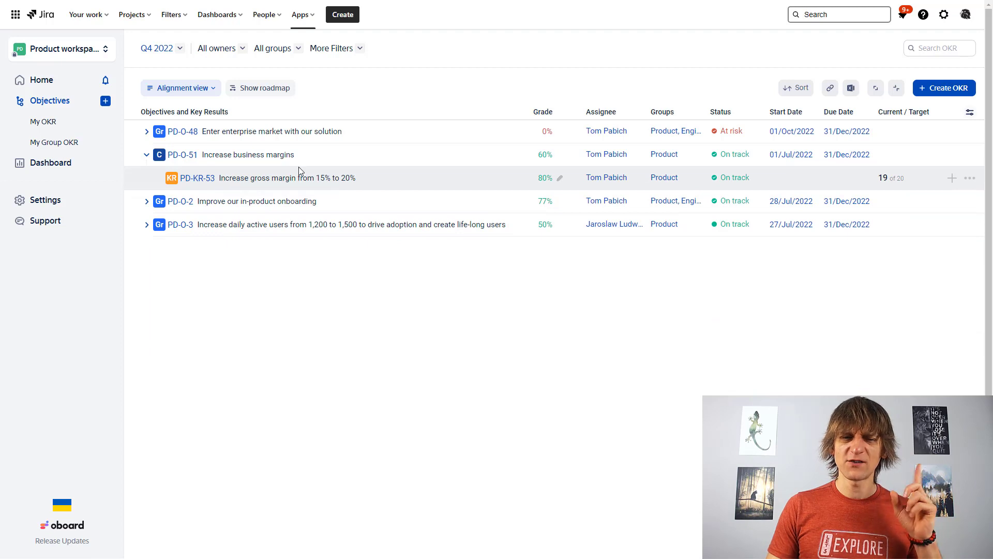
{"action": "mouse_move", "coordinate": [320, 178]}
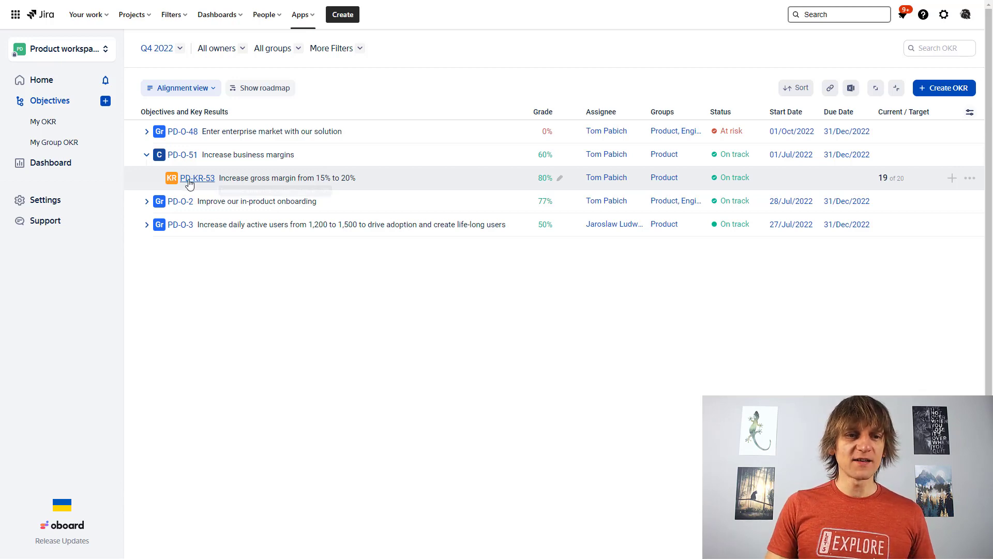
Set PD-KR-53's current value to 15 in its details panel, dropping its grade to 0%
{"action": "left_click", "coordinate": [197, 178]}
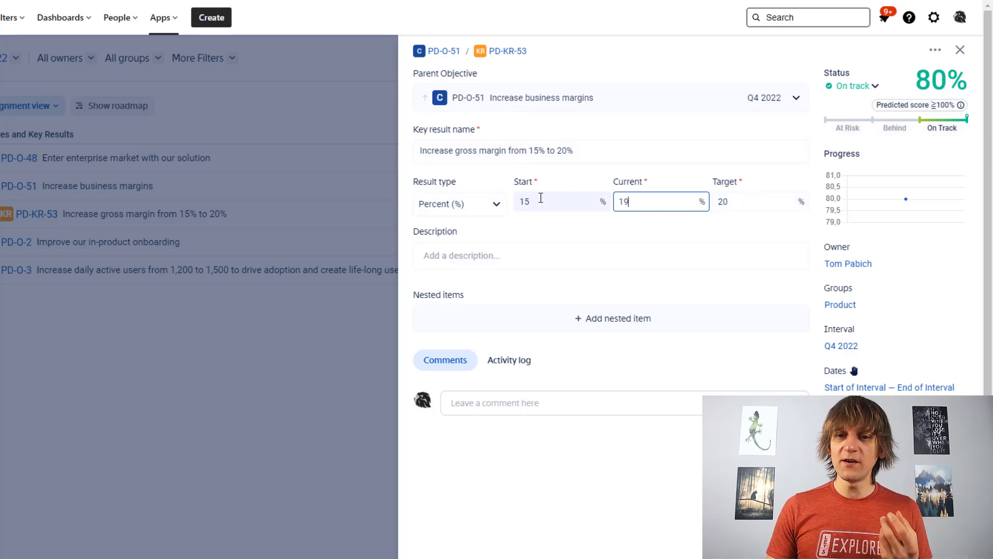
{"action": "mouse_move", "coordinate": [444, 203]}
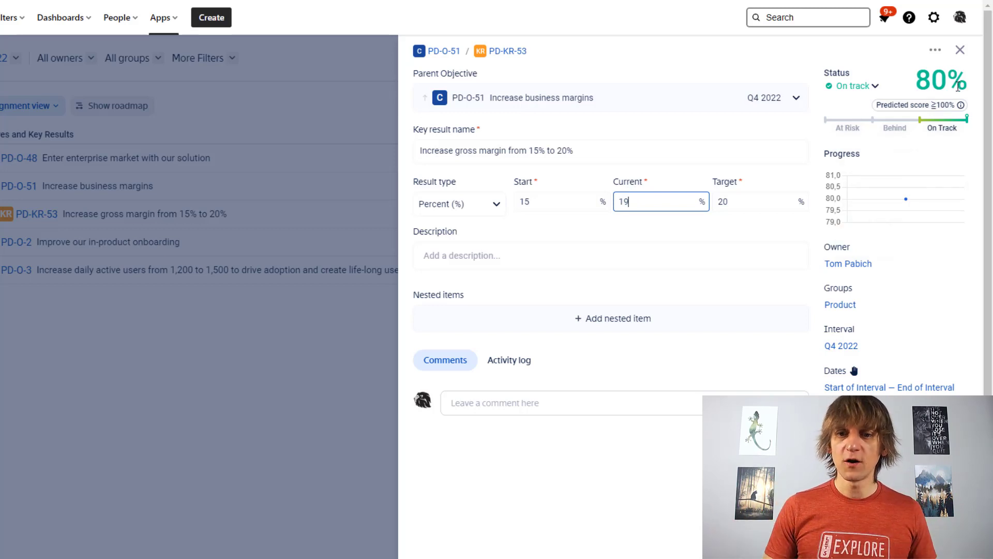
{"action": "key", "text": "backspace"}
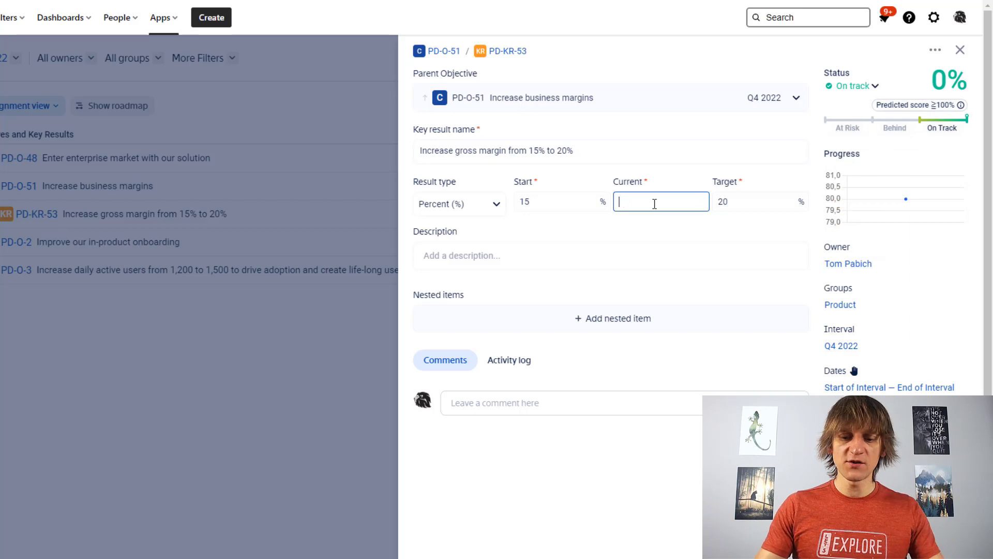
{"action": "type", "text": "20"}
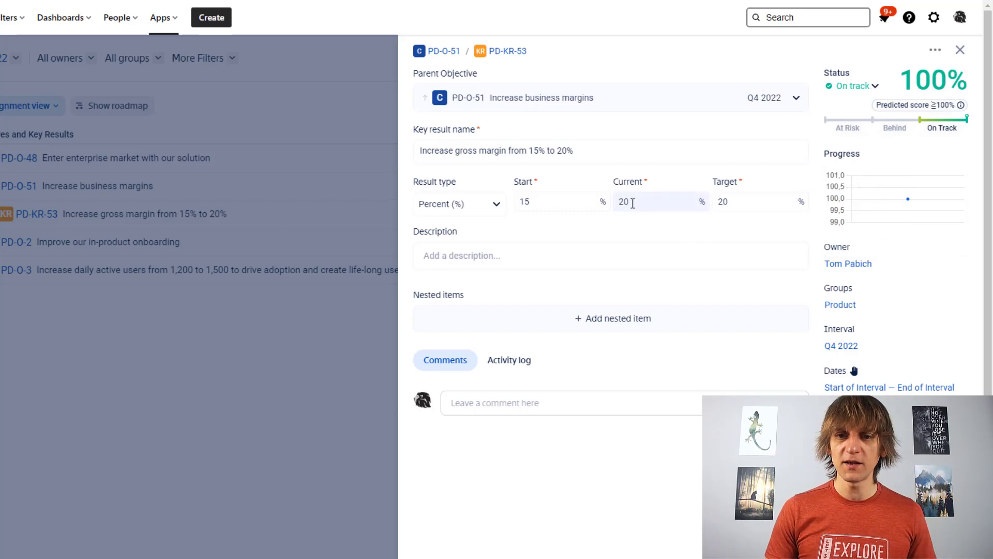
{"action": "type", "text": "15"}
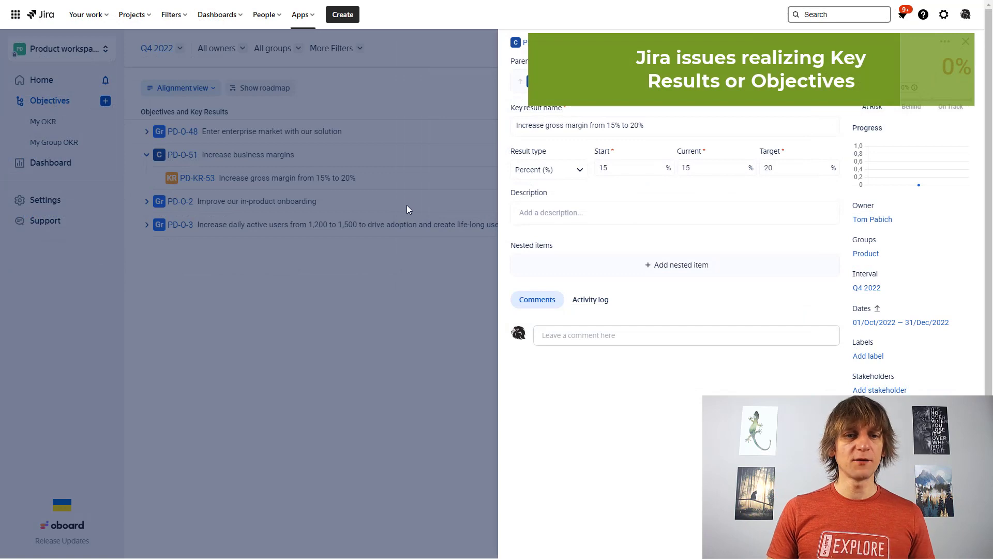
Leave the key result, expand in-product onboarding and PD-KR-1's two linked Jira issues
{"action": "left_click", "coordinate": [964, 40]}
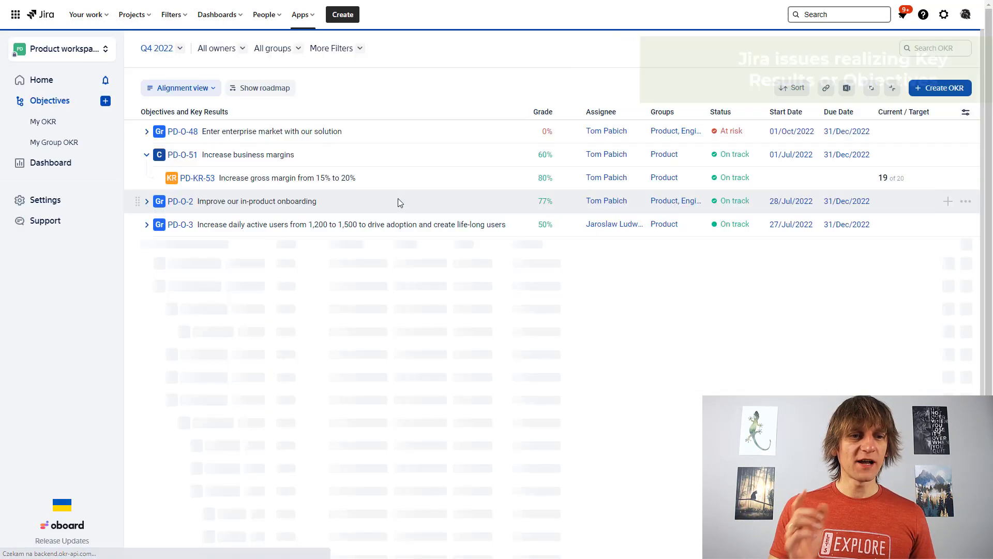
{"action": "left_click", "coordinate": [146, 155]}
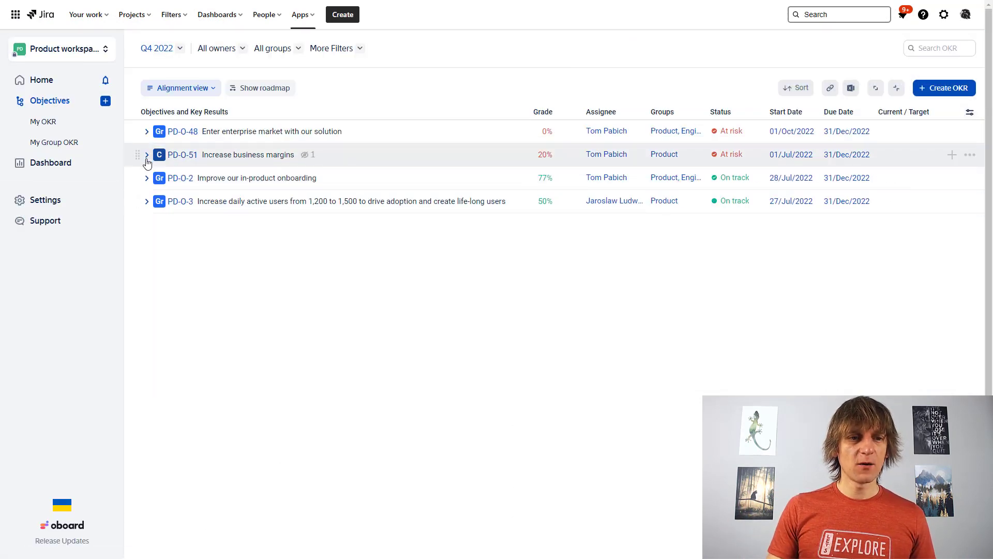
{"action": "left_click", "coordinate": [146, 177]}
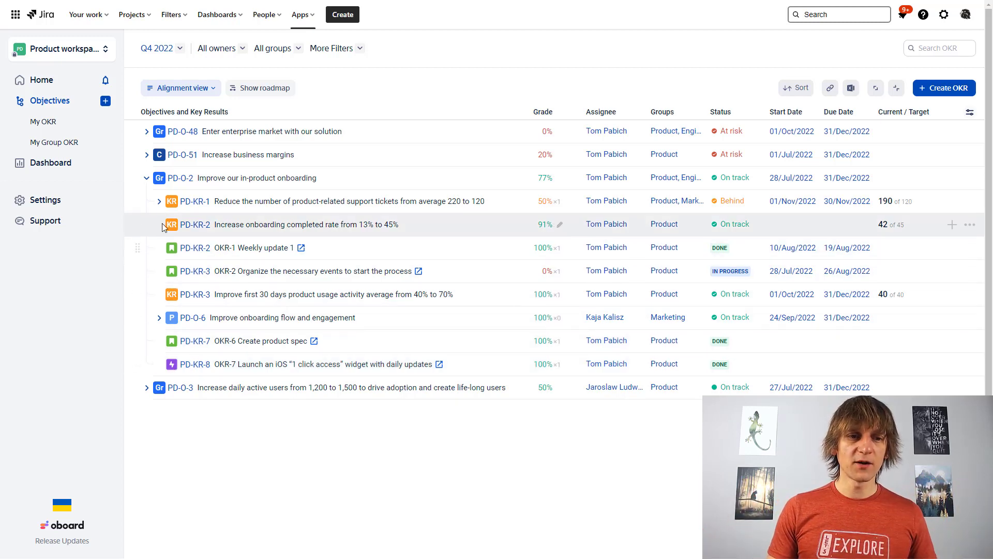
{"action": "left_click", "coordinate": [159, 201]}
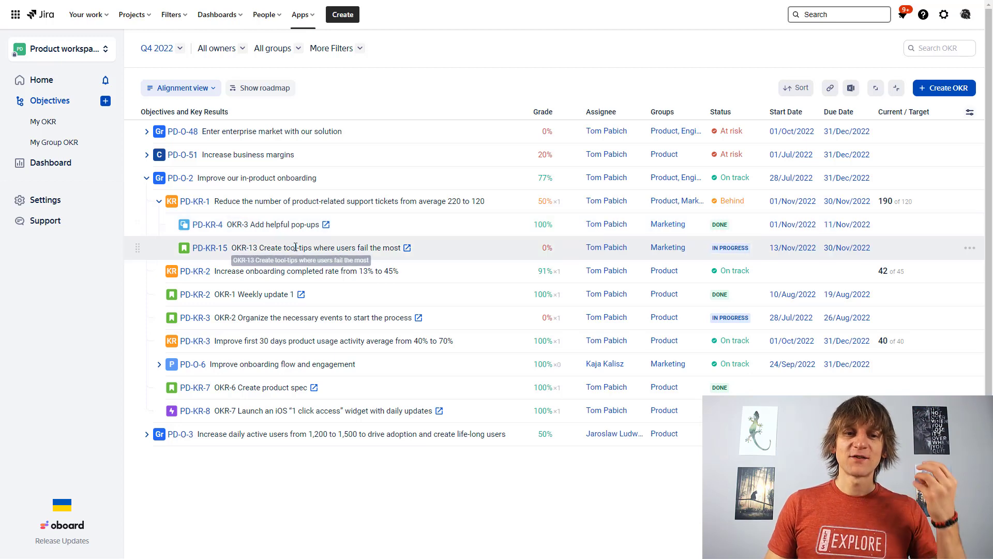
{"action": "mouse_move", "coordinate": [266, 227]}
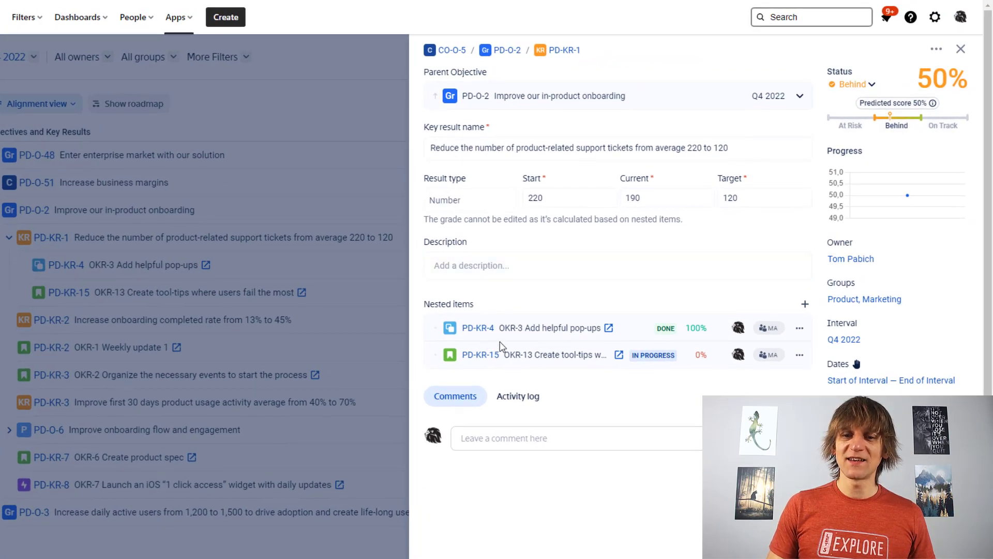
{"action": "mouse_move", "coordinate": [557, 328]}
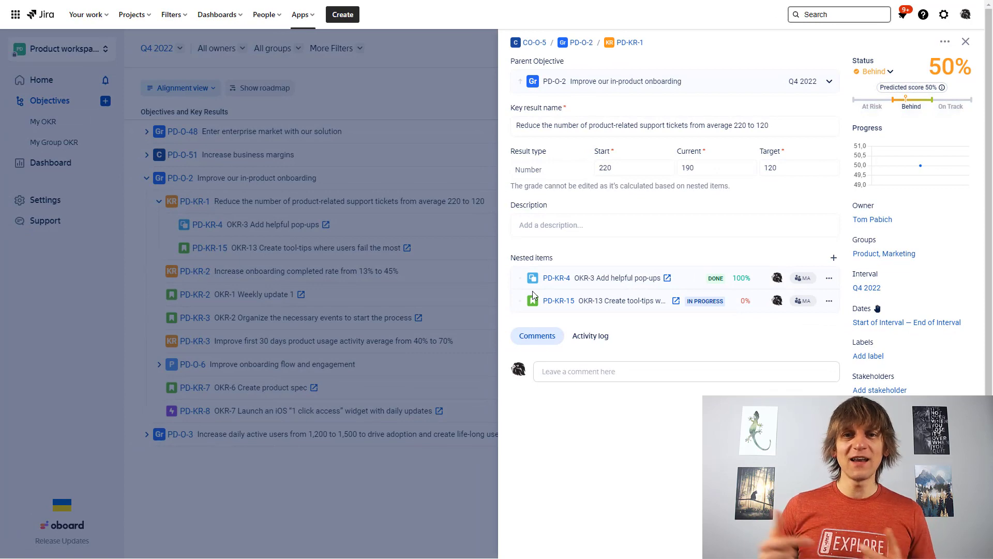
{"action": "mouse_move", "coordinate": [444, 265]}
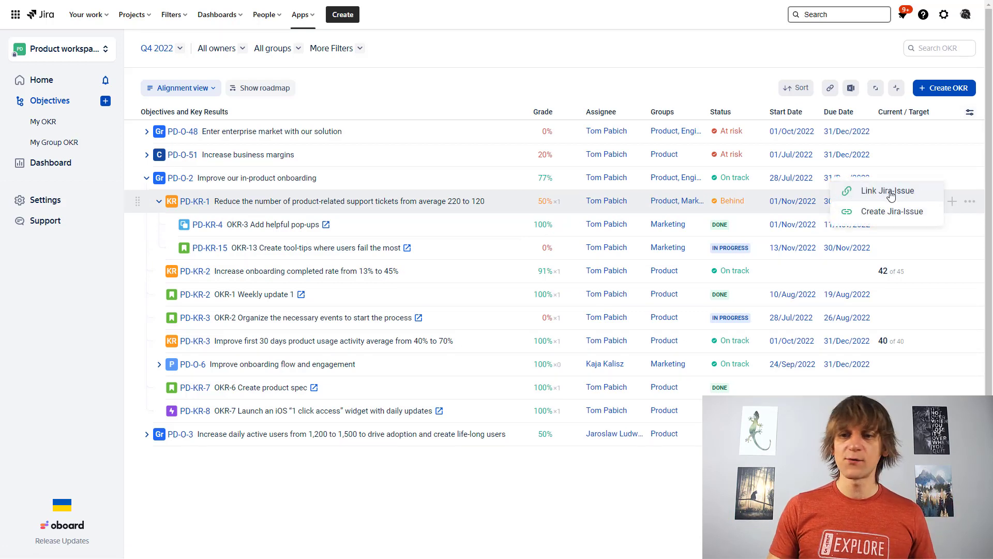
{"action": "mouse_move", "coordinate": [893, 211]}
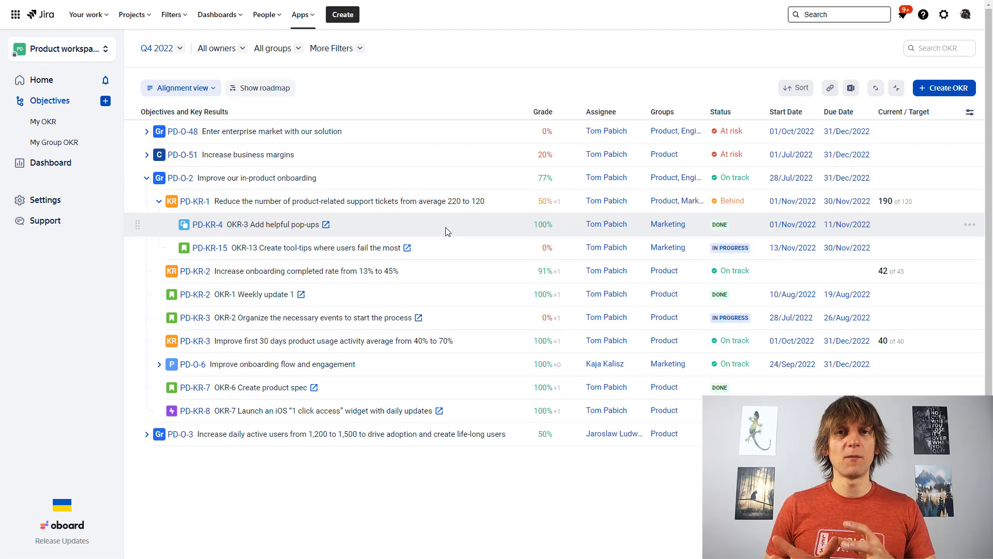
{"action": "mouse_move", "coordinate": [563, 231]}
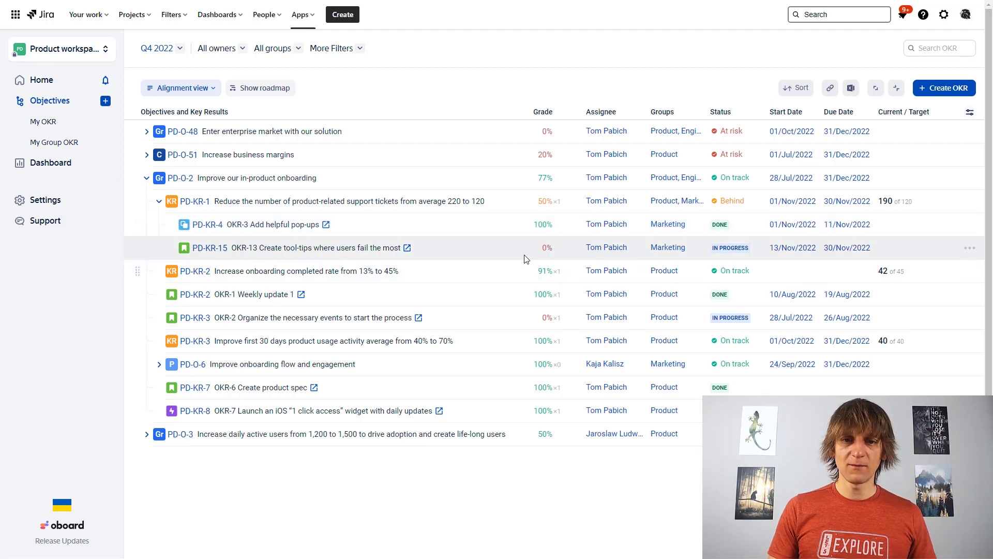
{"action": "mouse_move", "coordinate": [535, 201]}
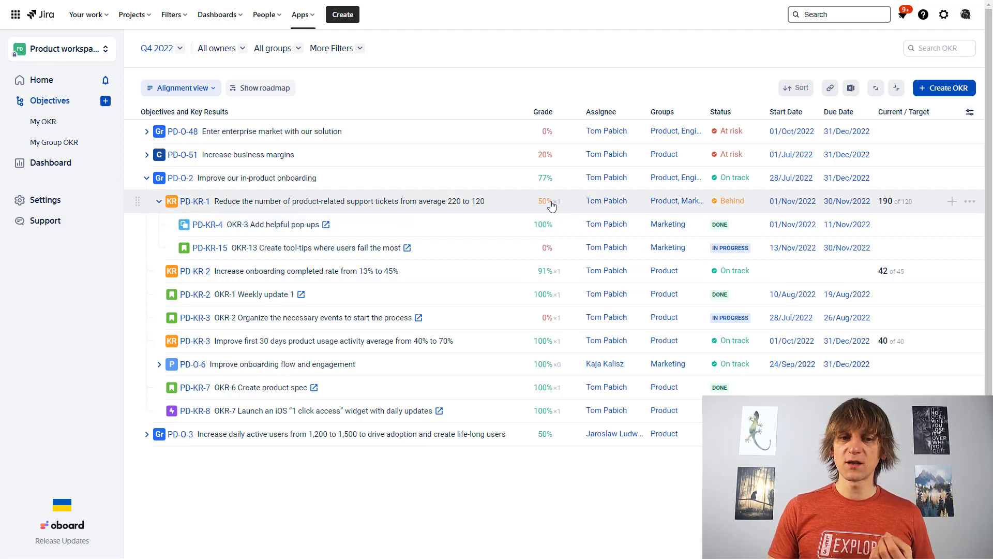
{"action": "mouse_move", "coordinate": [720, 224]}
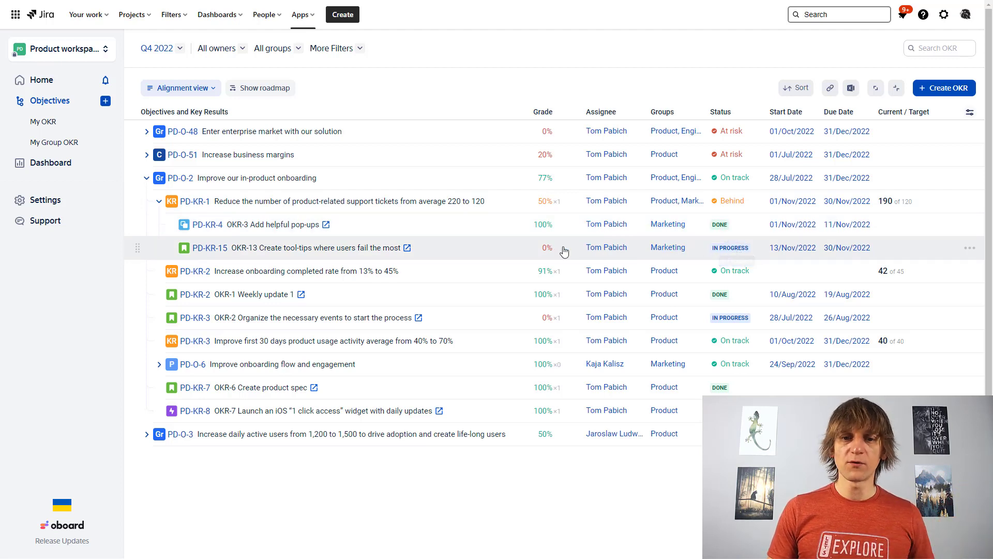
{"action": "mouse_move", "coordinate": [549, 204]}
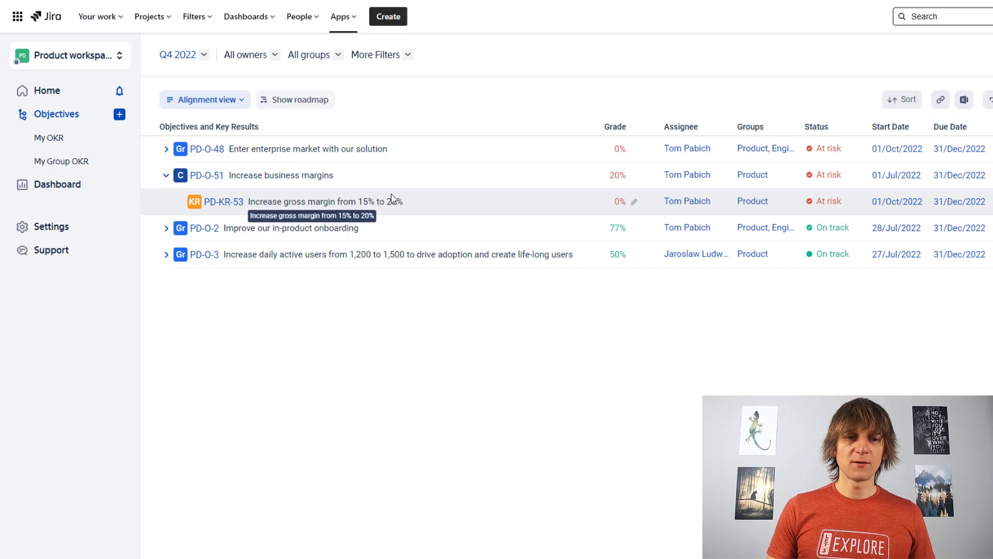
Collapse Increase business margins so all four Q4 2022 objectives sit collapsed
{"action": "left_click", "coordinate": [348, 176]}
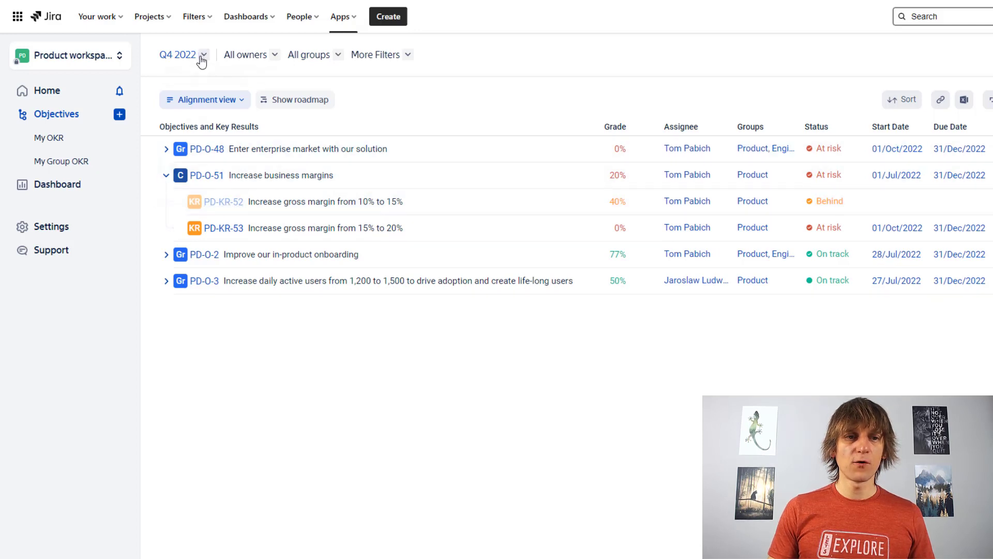
{"action": "left_click", "coordinate": [182, 55]}
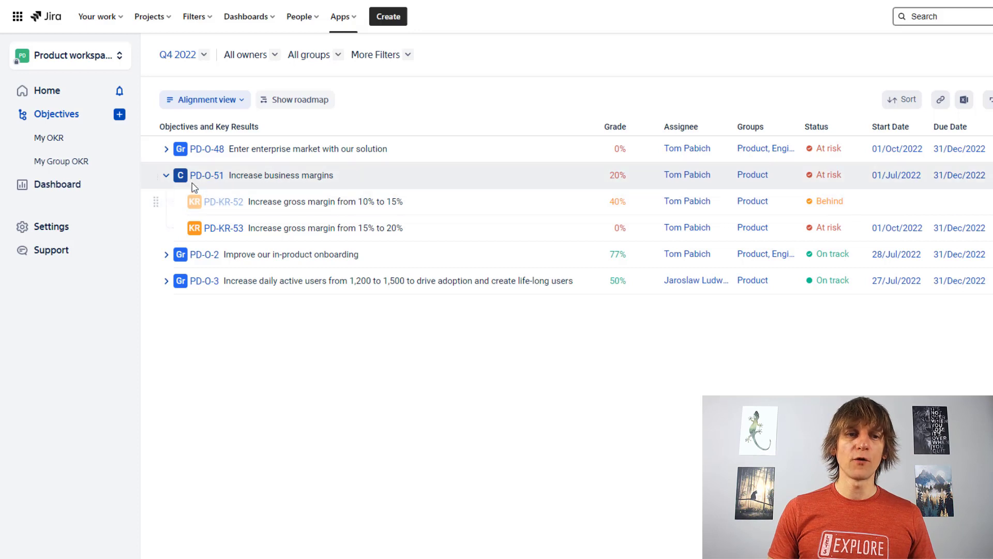
{"action": "left_click", "coordinate": [166, 175]}
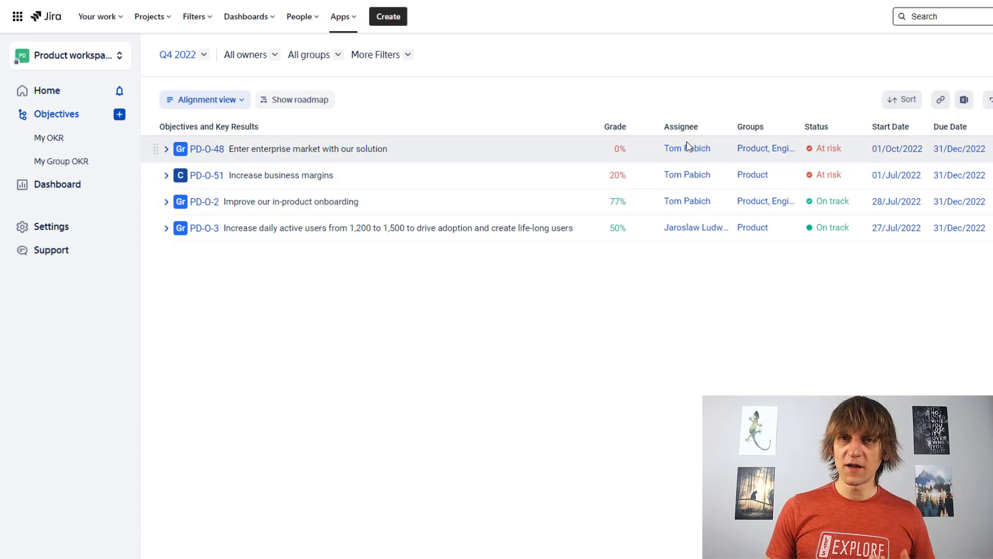
{"action": "mouse_move", "coordinate": [687, 148]}
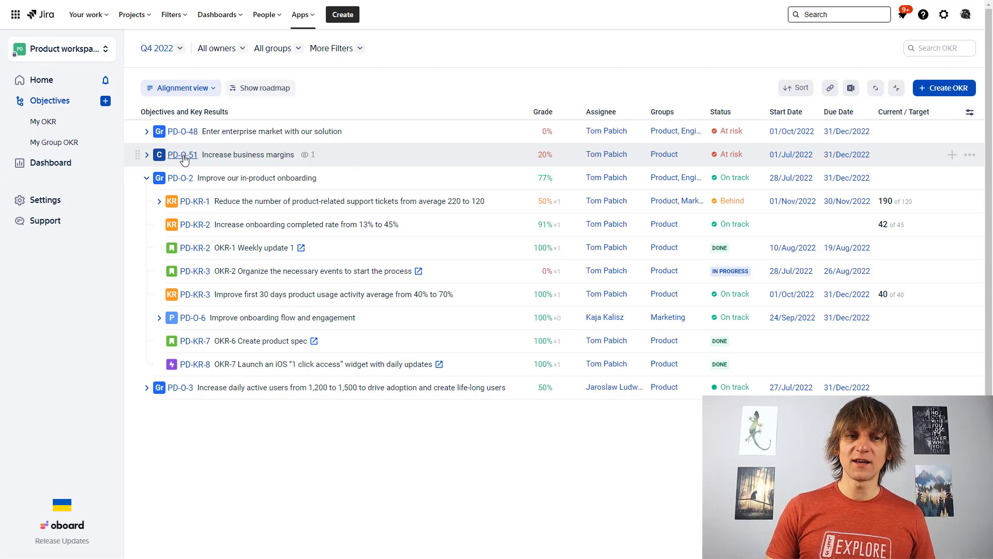
{"action": "left_click", "coordinate": [180, 154]}
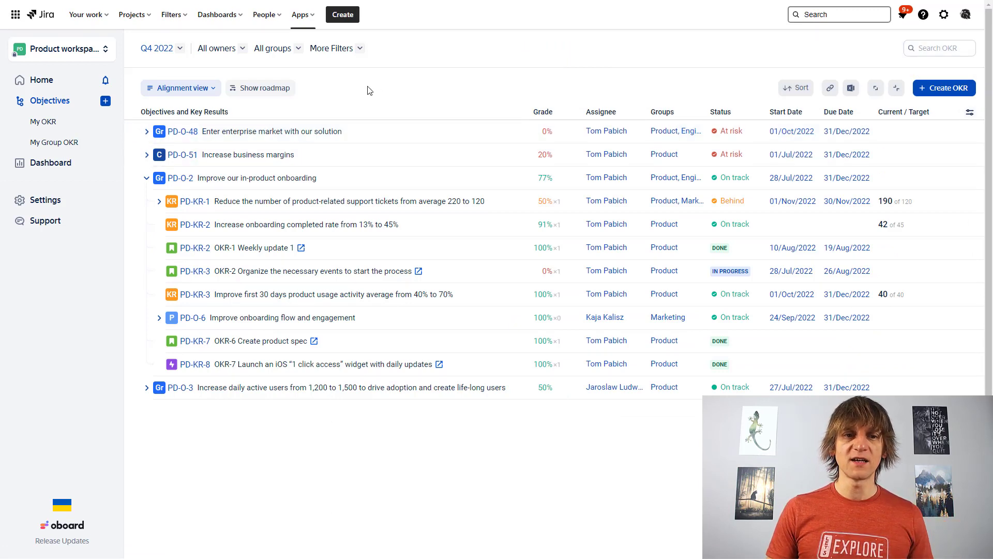
Show the roadmap with PD-KR-1 expanded, trying weekly scale before settling on quarters
{"action": "left_click", "coordinate": [260, 87]}
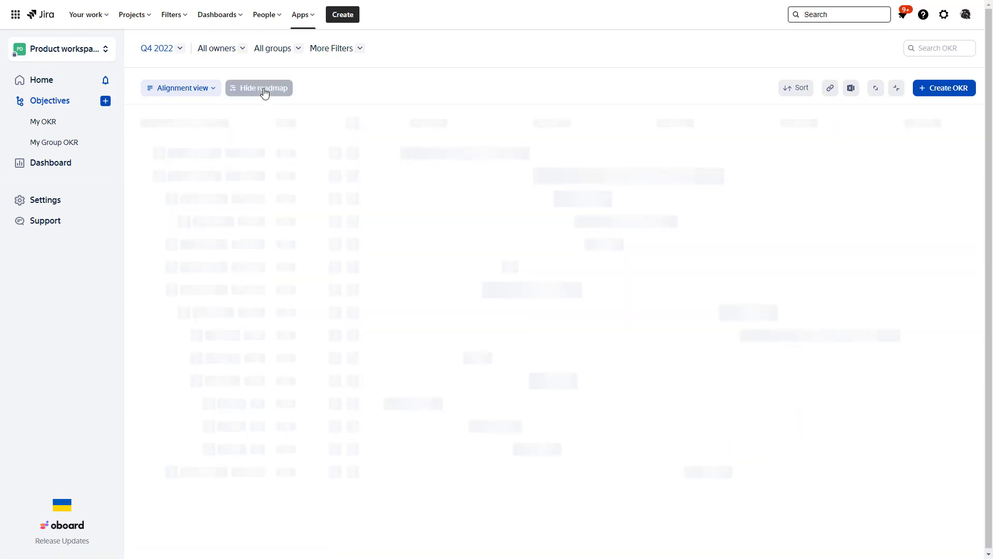
{"action": "left_click", "coordinate": [263, 87]}
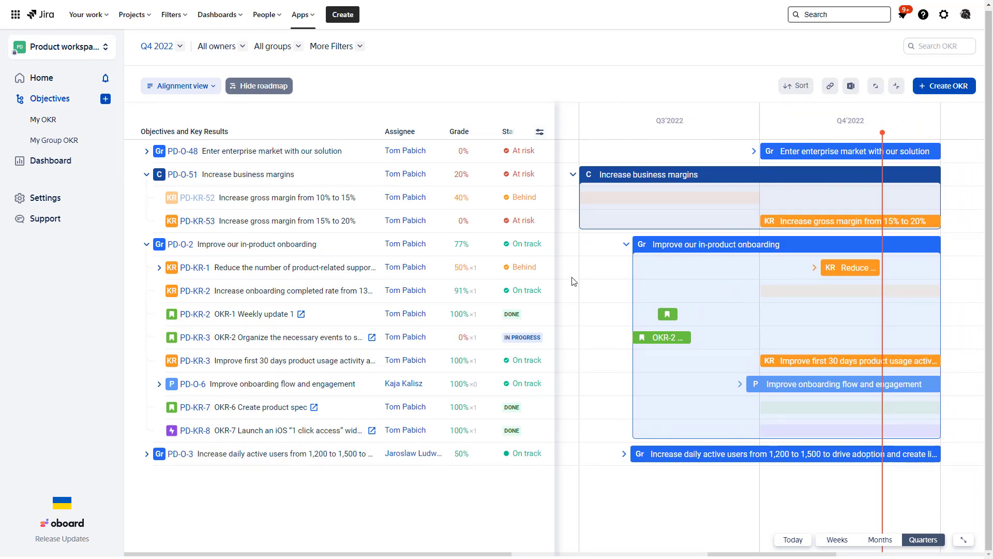
{"action": "left_click", "coordinate": [159, 267]}
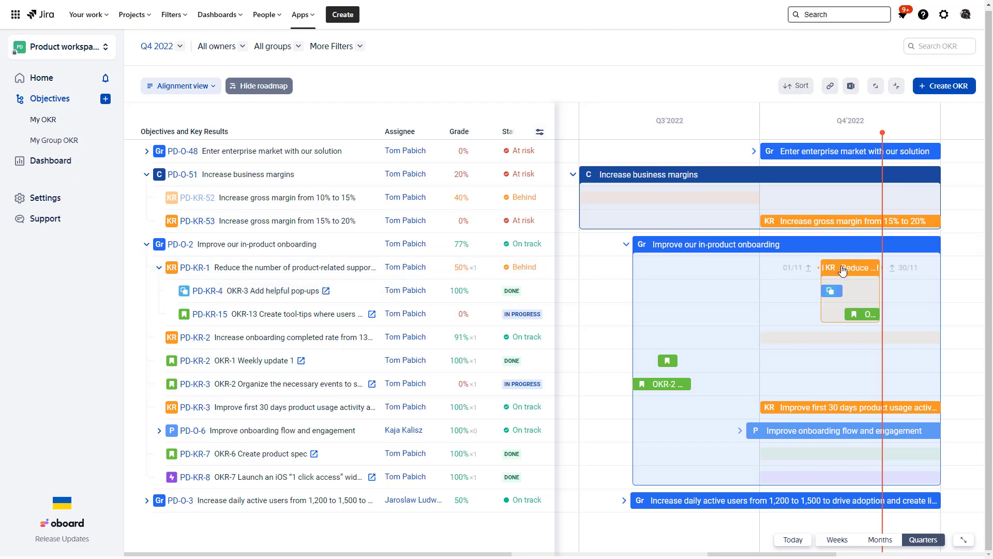
{"action": "mouse_move", "coordinate": [463, 277]}
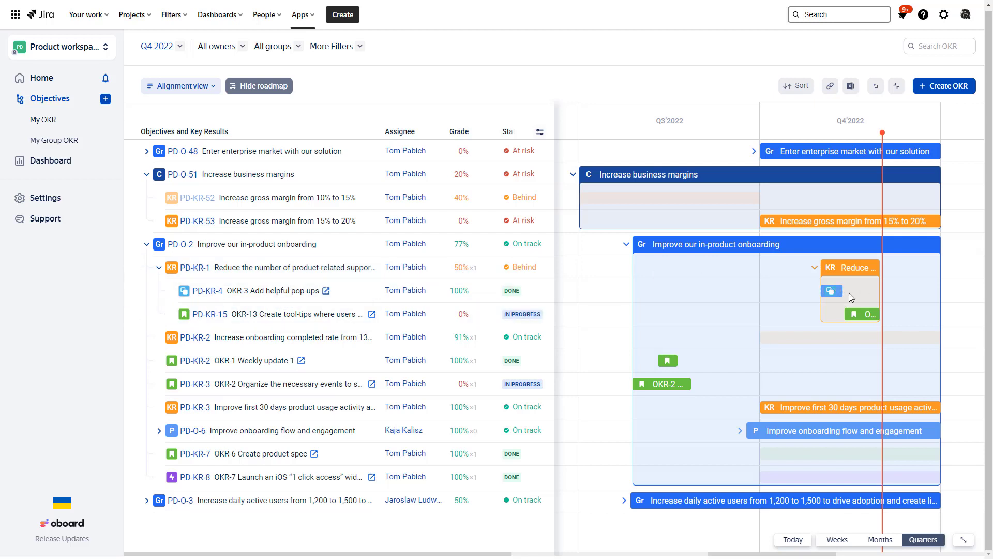
{"action": "mouse_move", "coordinate": [833, 293]}
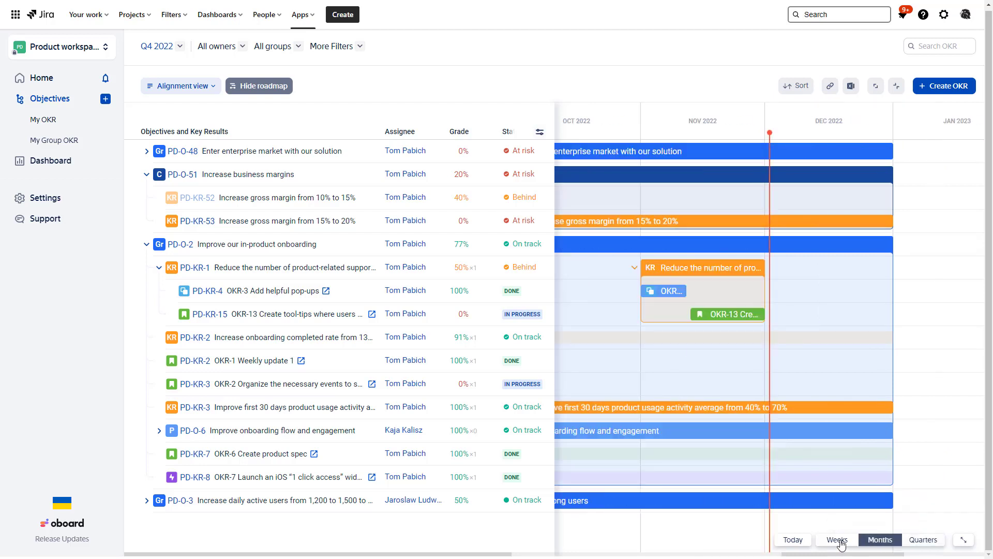
{"action": "left_click", "coordinate": [837, 540]}
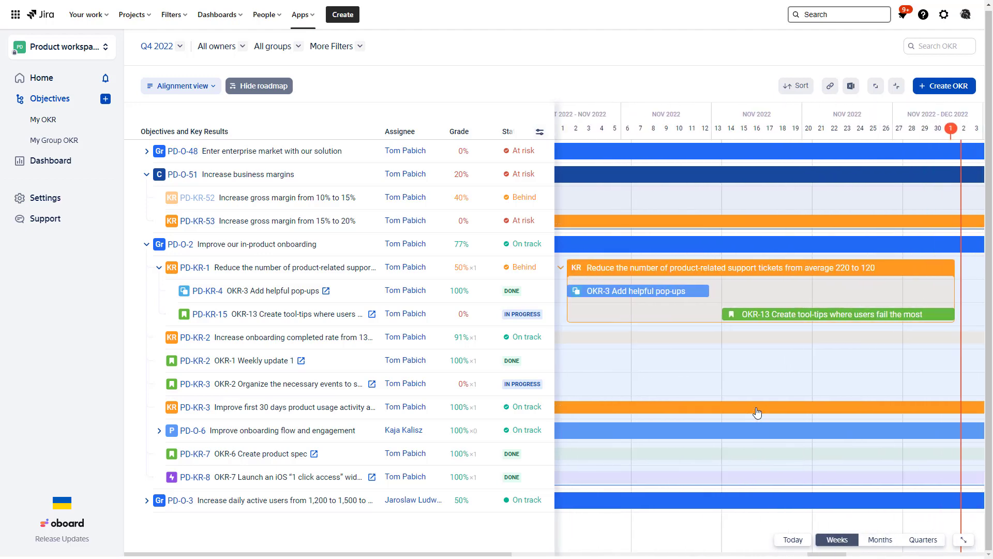
{"action": "left_click", "coordinate": [922, 539]}
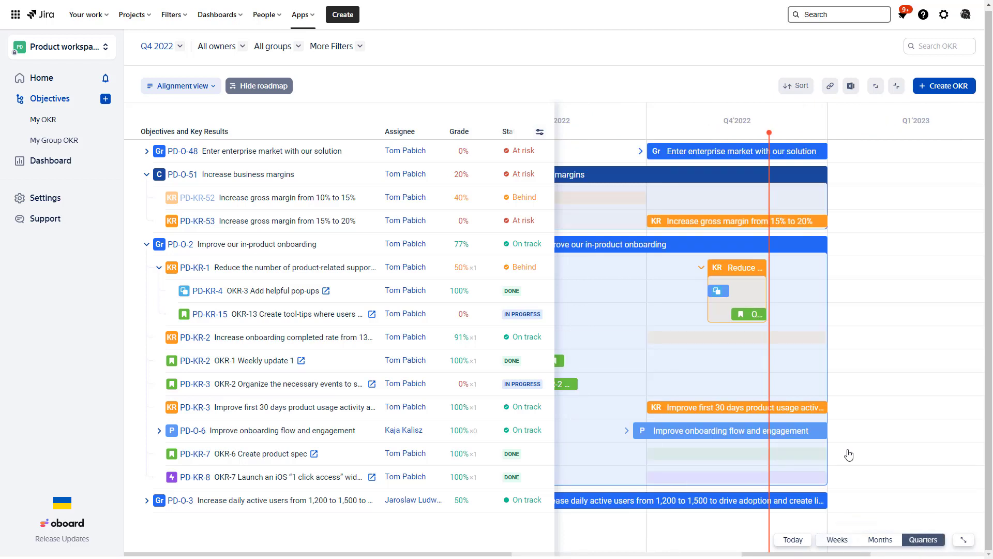
Set PD-KR-1's period mode to Manual so its dates are no longer calculated bottom-up
{"action": "left_click", "coordinate": [736, 267]}
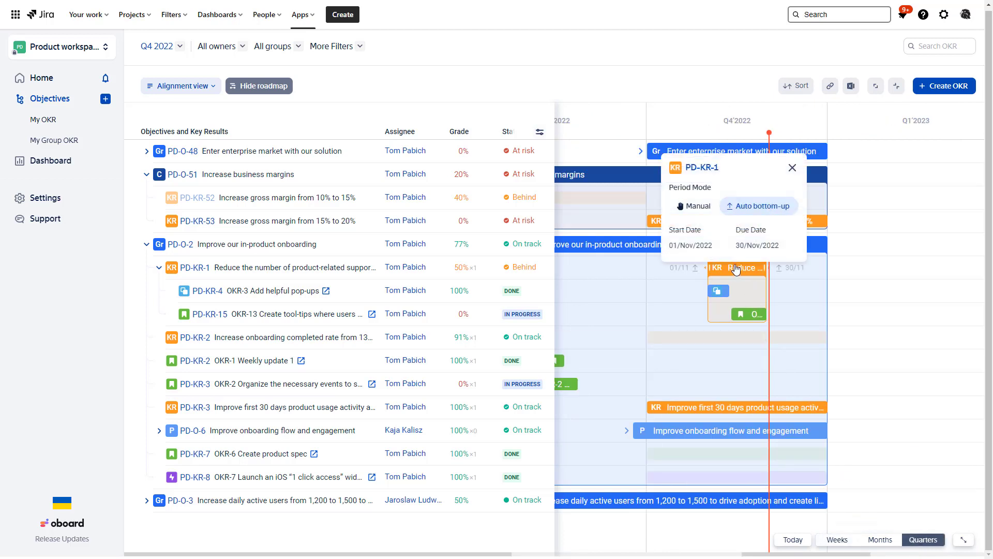
{"action": "mouse_move", "coordinate": [693, 206]}
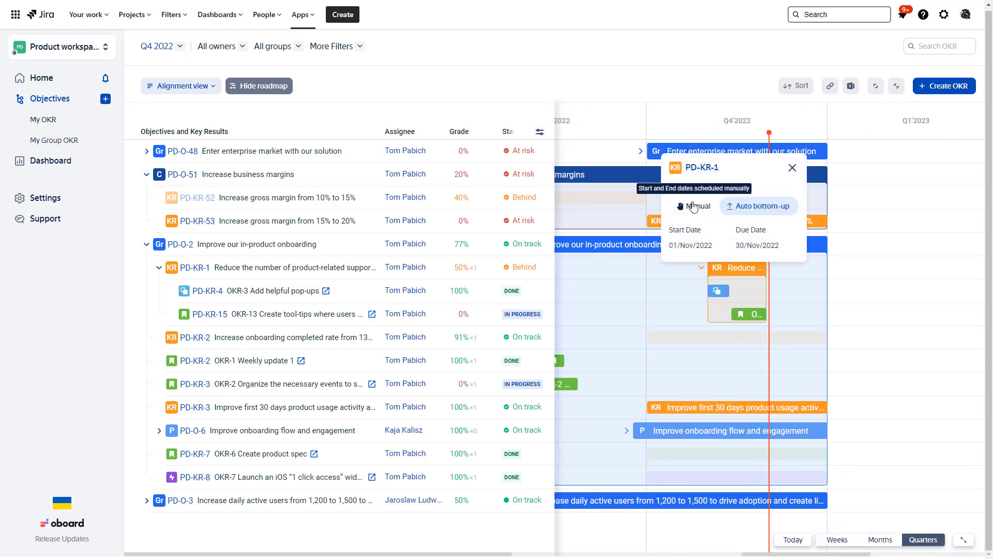
{"action": "left_click", "coordinate": [693, 206]}
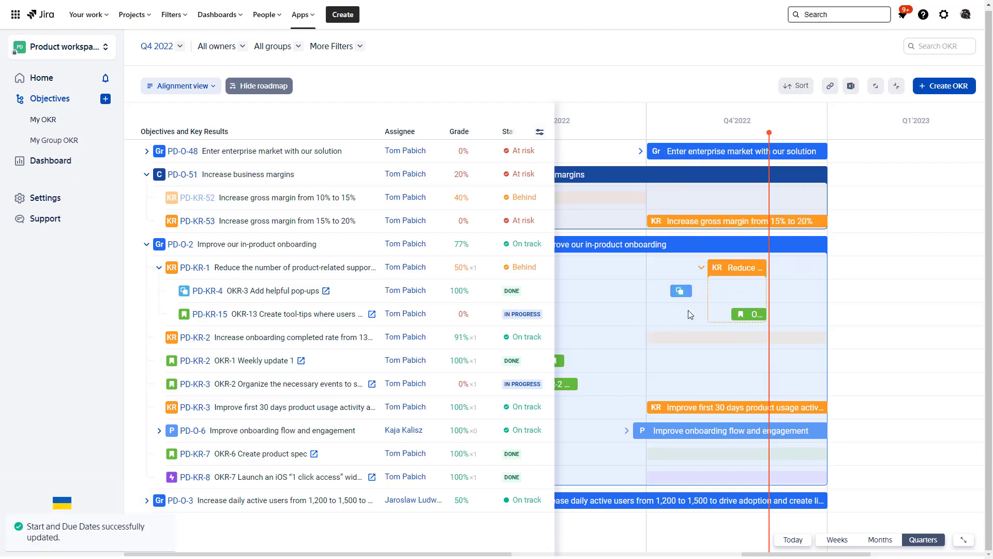
{"action": "mouse_move", "coordinate": [737, 267]}
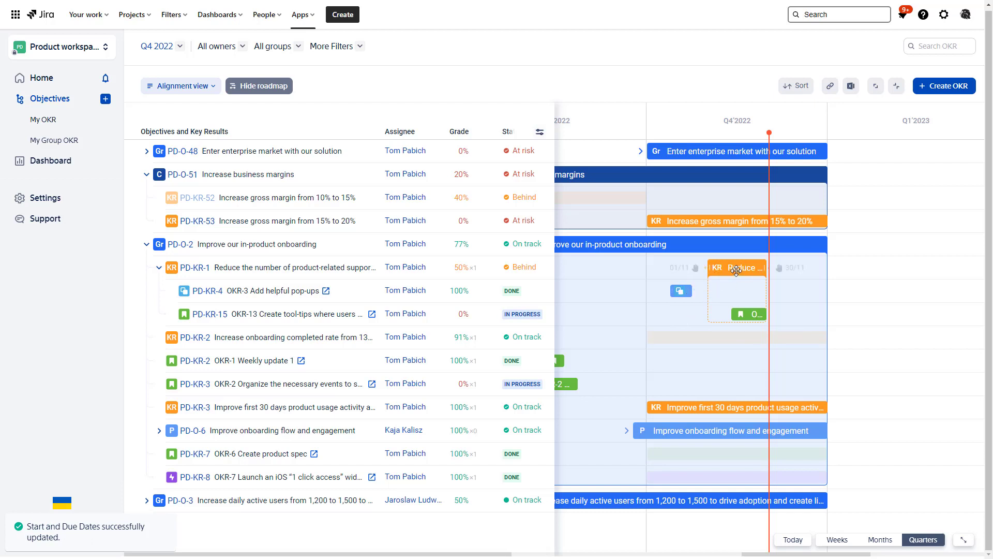
{"action": "left_click", "coordinate": [735, 267]}
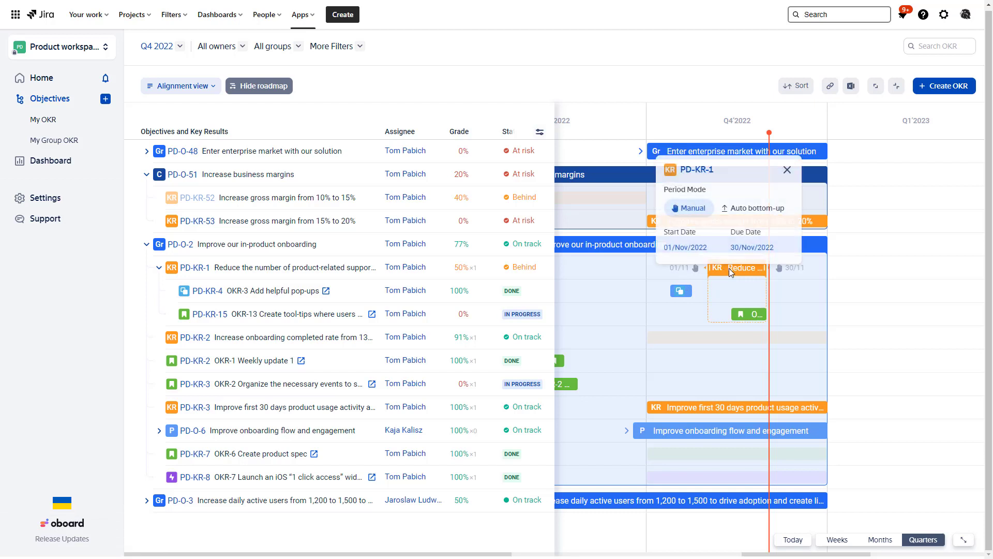
{"action": "left_click", "coordinate": [753, 208]}
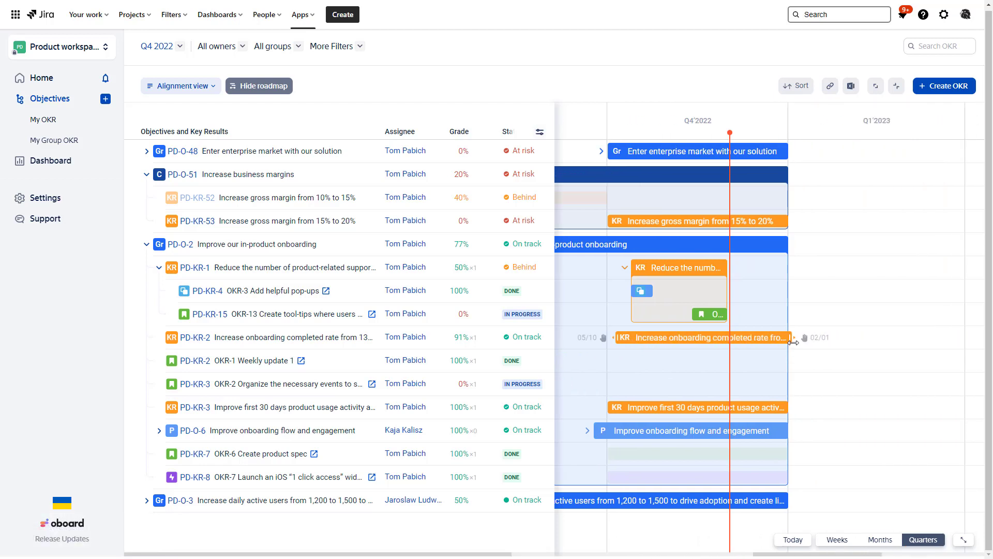
Extend PD-KR-2 to end 27 Dec 2022, then hide the roadmap
{"action": "left_click_drag", "start_coordinate": [791, 341], "coordinate": [783, 338]}
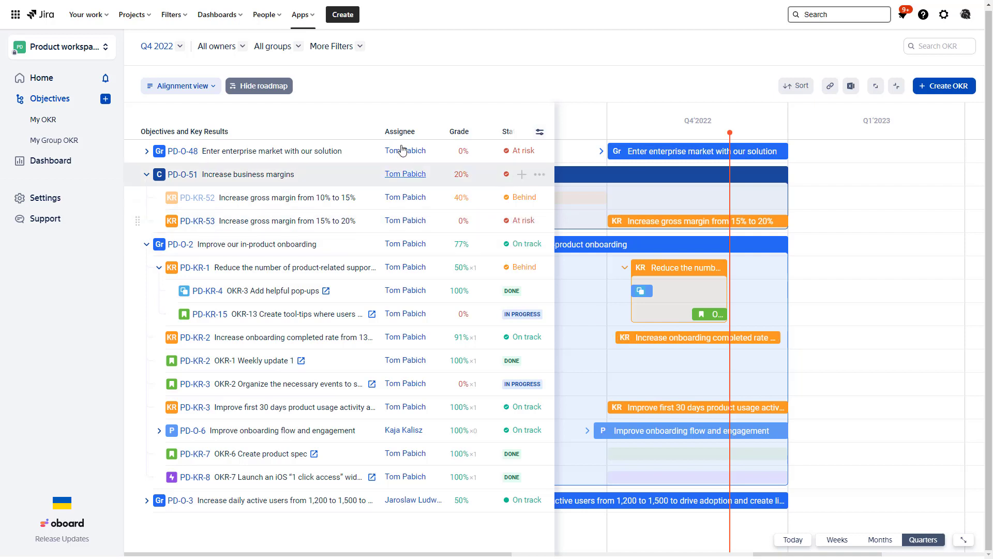
{"action": "left_click", "coordinate": [258, 86]}
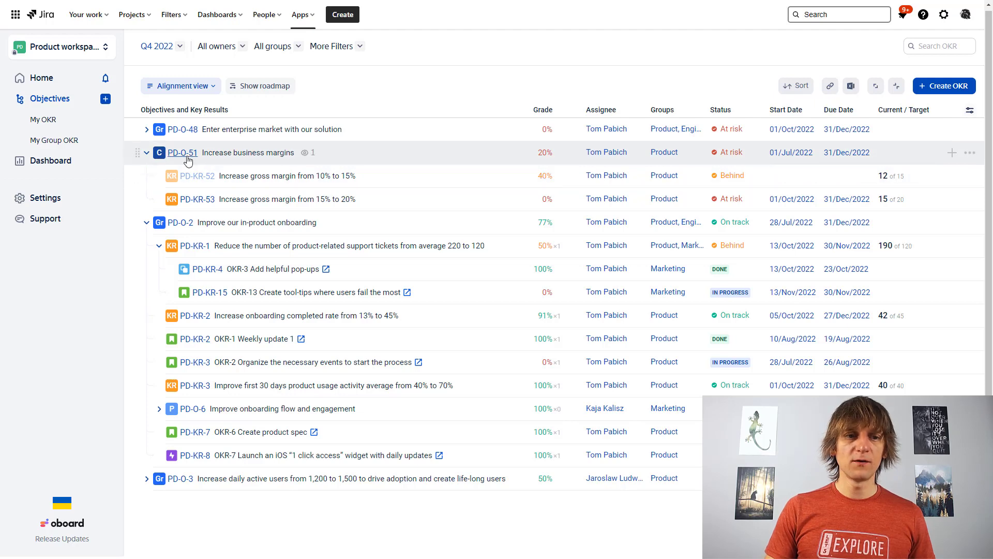
Start a new key result under Increase business margins from its details panel
{"action": "left_click", "coordinate": [182, 152]}
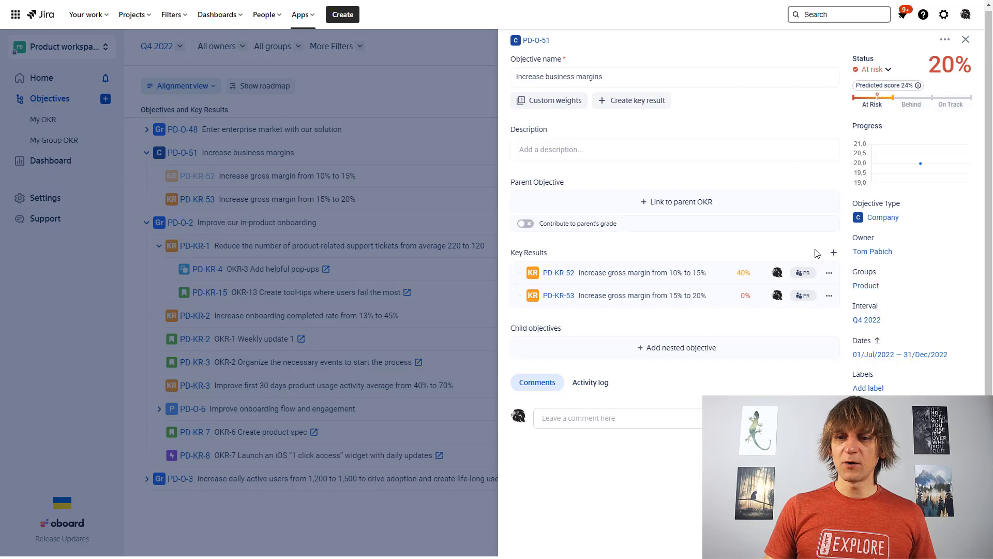
{"action": "left_click", "coordinate": [834, 252]}
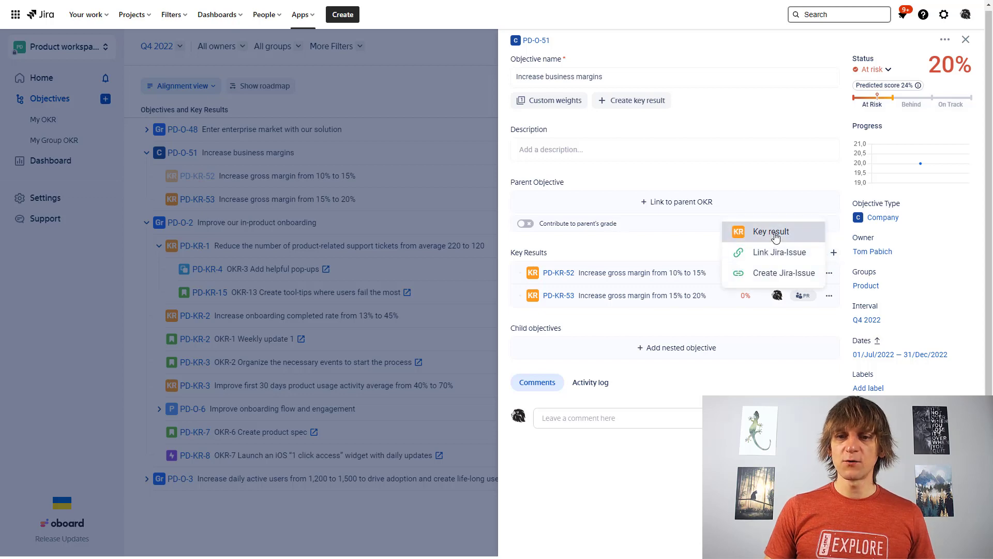
{"action": "left_click", "coordinate": [770, 231]}
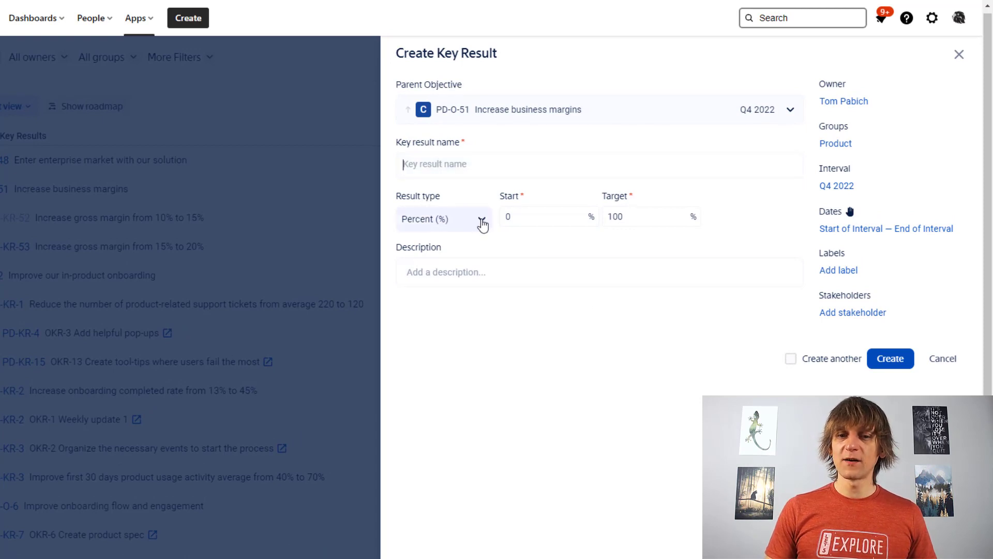
Create the percent key result 'Test KR' starting at 23 with target 45
{"action": "left_click", "coordinate": [444, 218]}
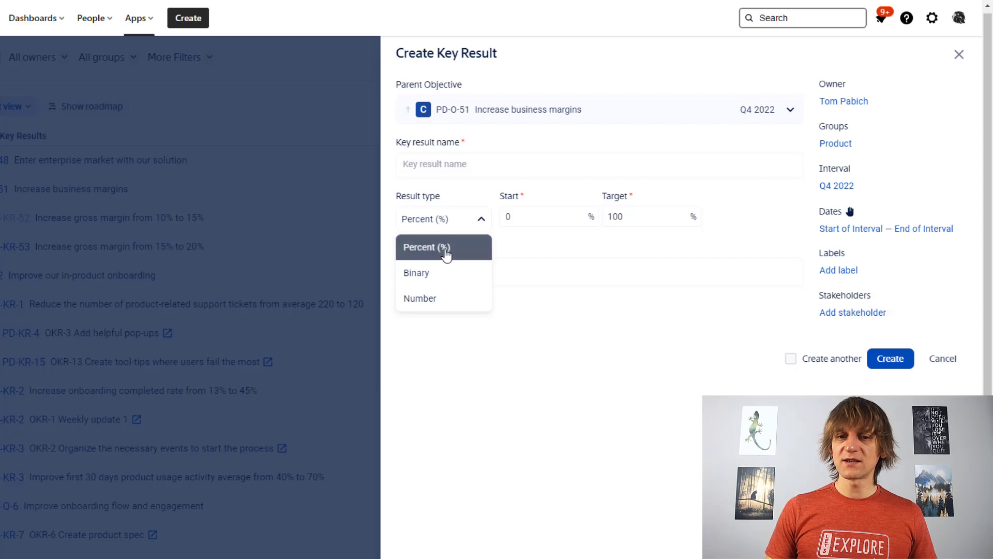
{"action": "left_click", "coordinate": [548, 216]}
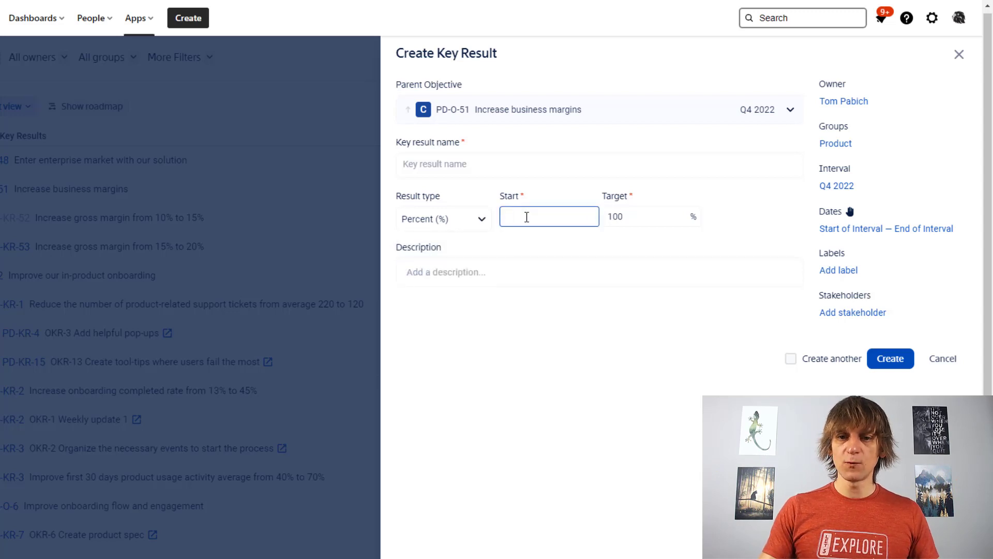
{"action": "type", "text": "23"}
{"action": "left_click", "coordinate": [652, 216]}
{"action": "type", "text": "45"}
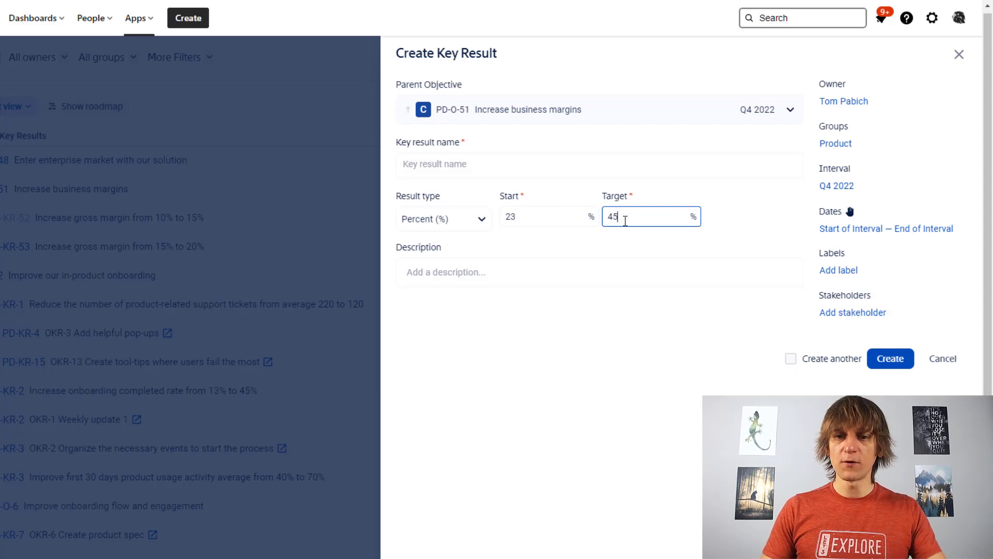
{"action": "mouse_move", "coordinate": [504, 156]}
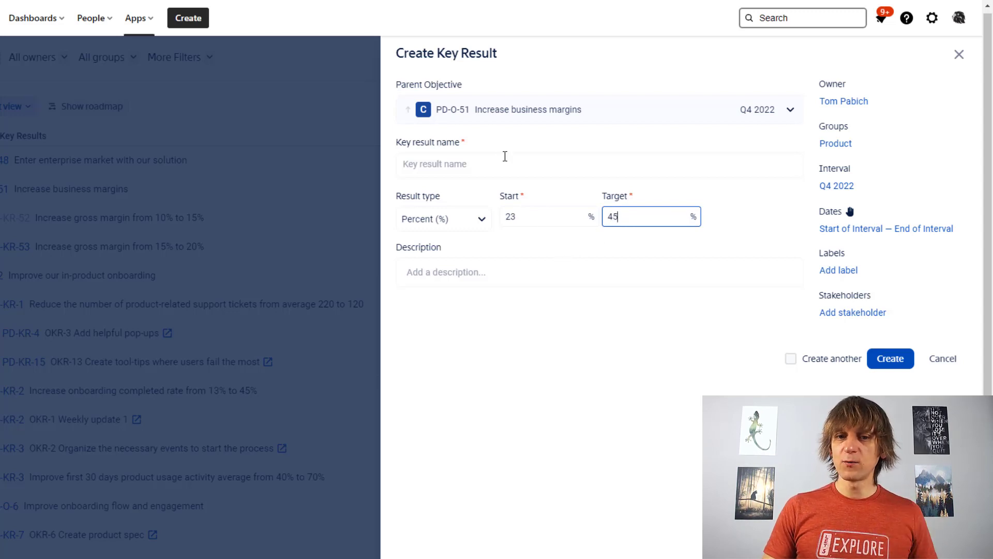
{"action": "type", "text": "Test"}
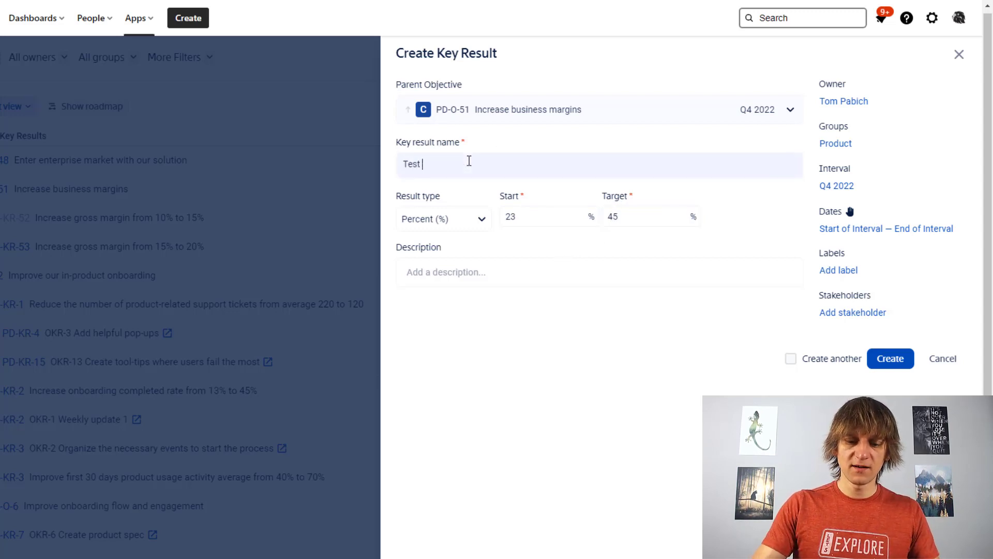
{"action": "type", "text": "KR"}
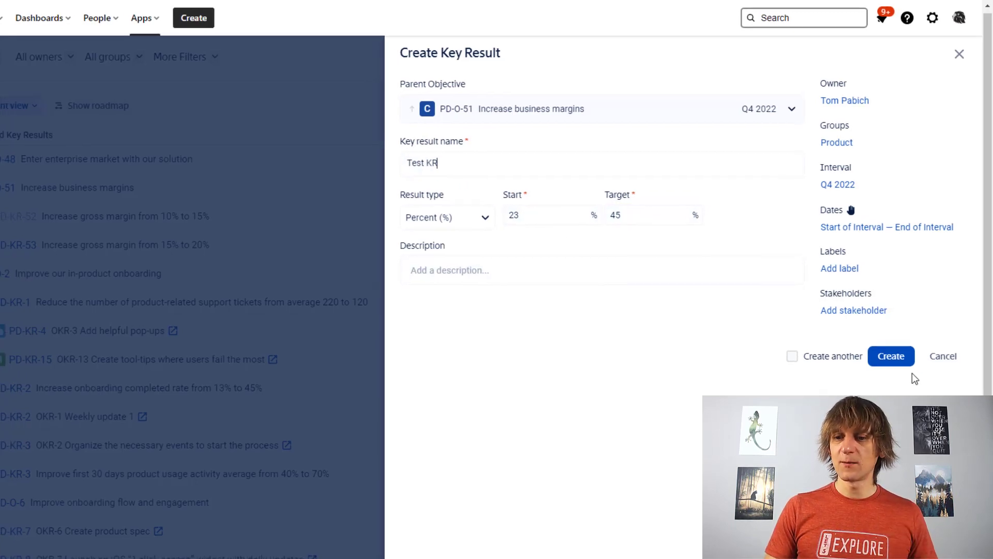
{"action": "left_click", "coordinate": [891, 355]}
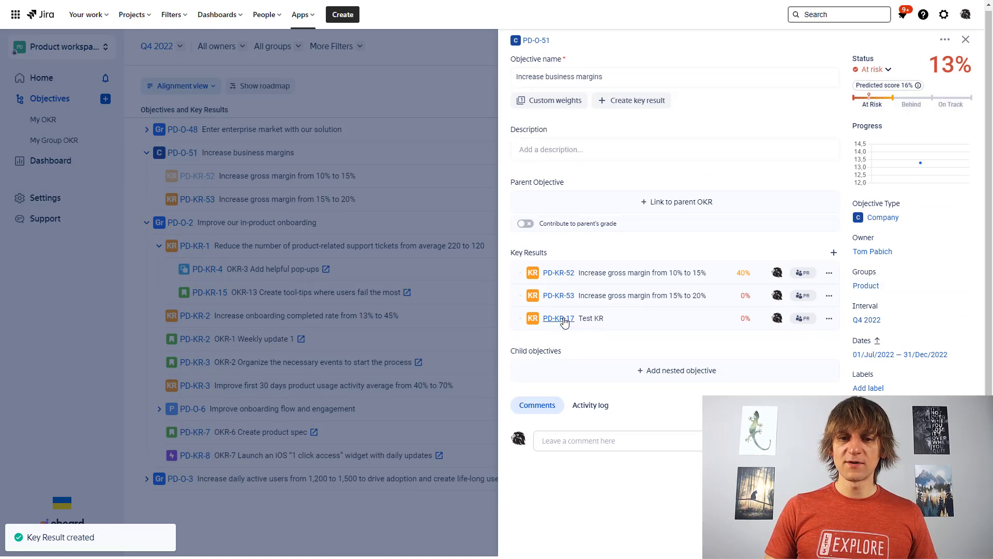
In Test KR's details, try the Binary result type, then settle on Number
{"action": "left_click", "coordinate": [558, 318]}
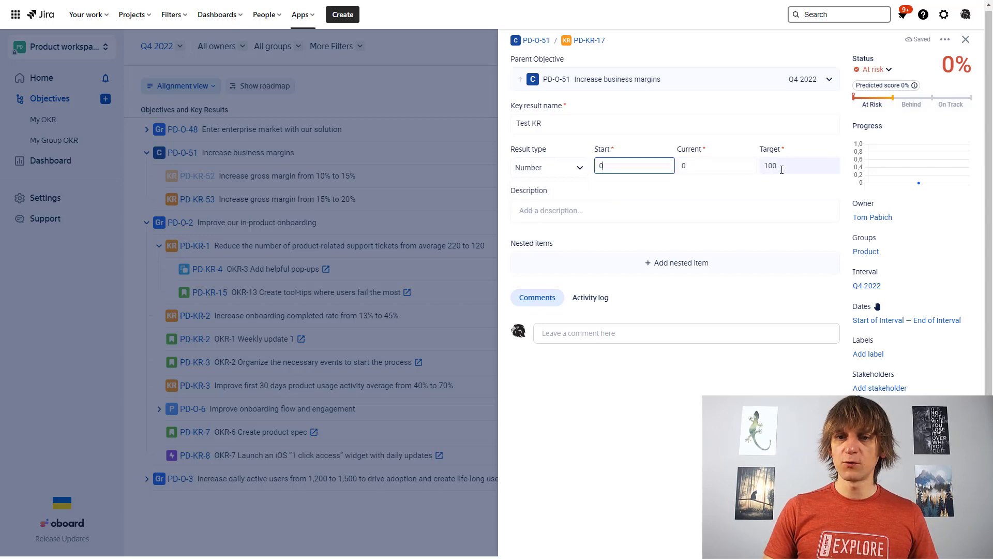
{"action": "left_click", "coordinate": [800, 166]}
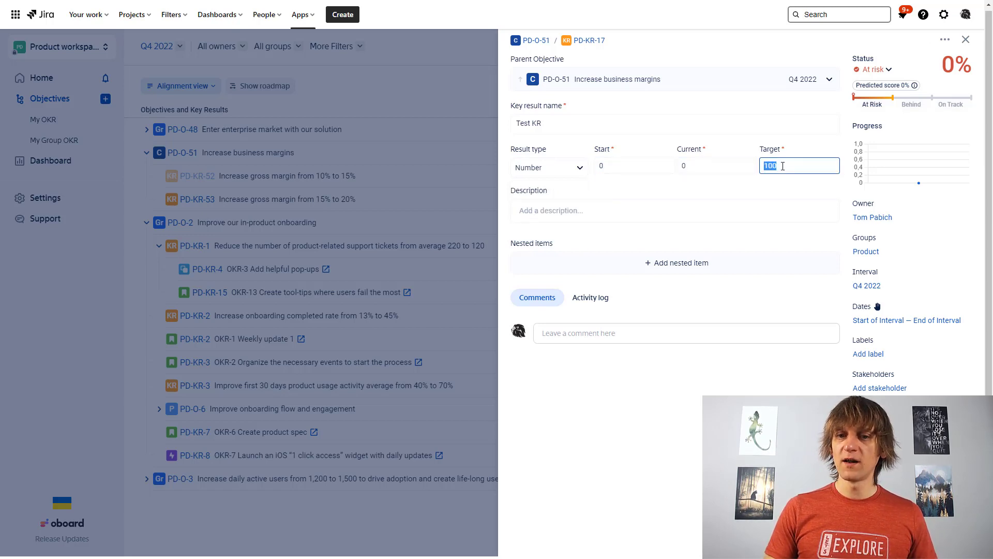
{"action": "mouse_move", "coordinate": [560, 172]}
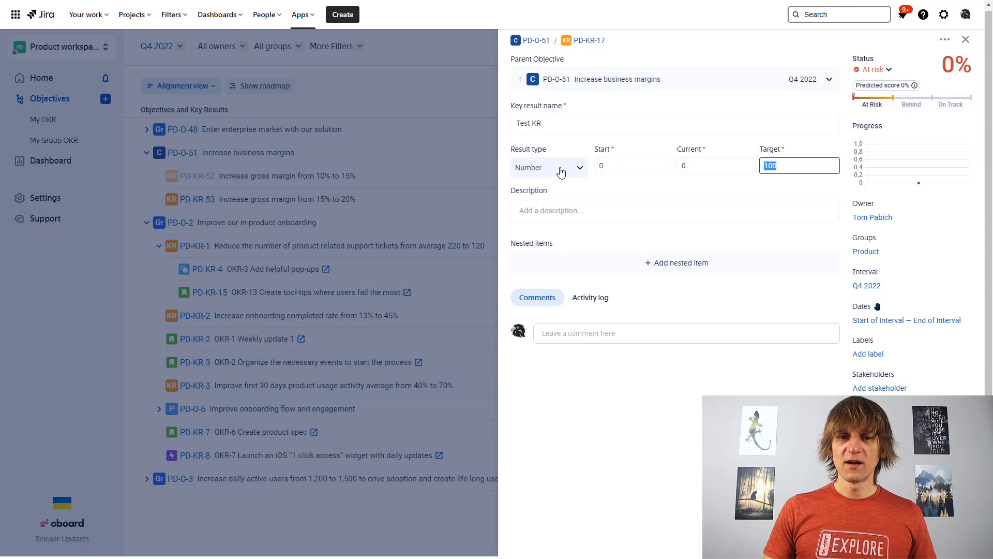
{"action": "left_click", "coordinate": [549, 168]}
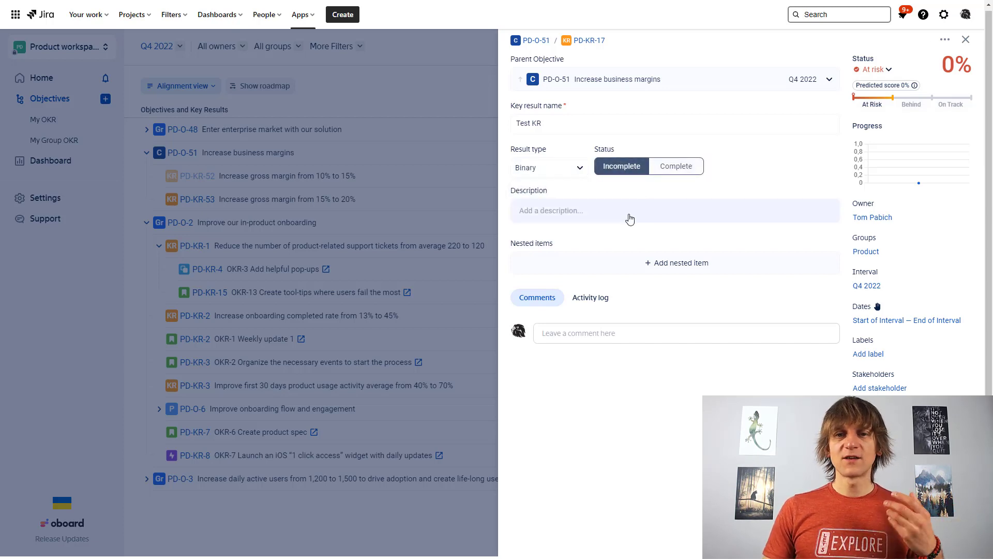
{"action": "left_click", "coordinate": [548, 167]}
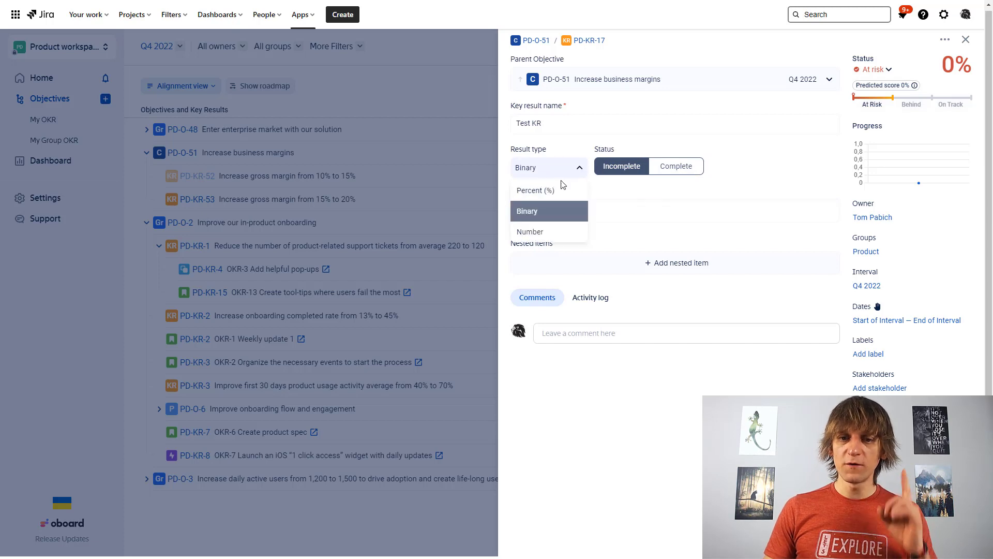
{"action": "left_click", "coordinate": [530, 231]}
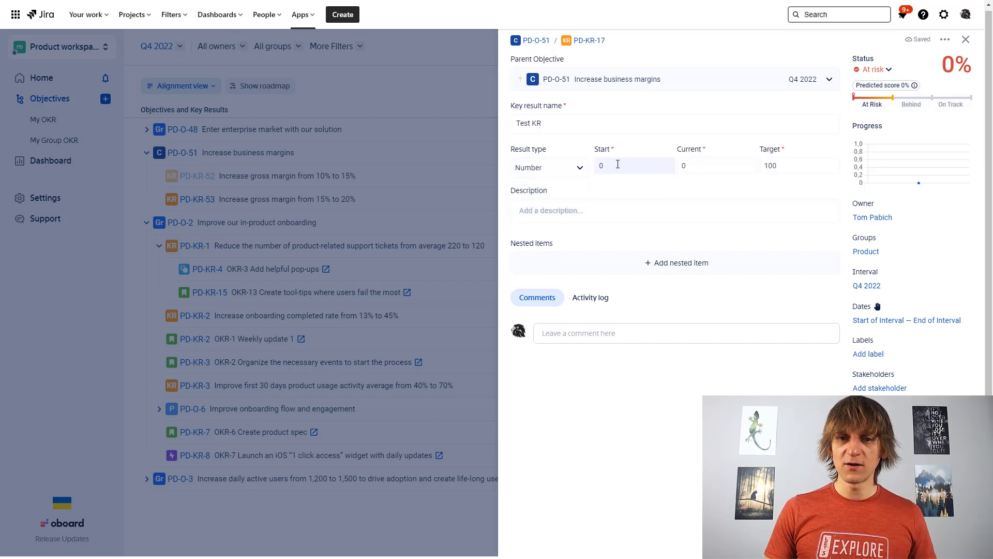
Set Test KR start 90, target 45, current 80 and close its details
{"action": "left_click", "coordinate": [633, 166]}
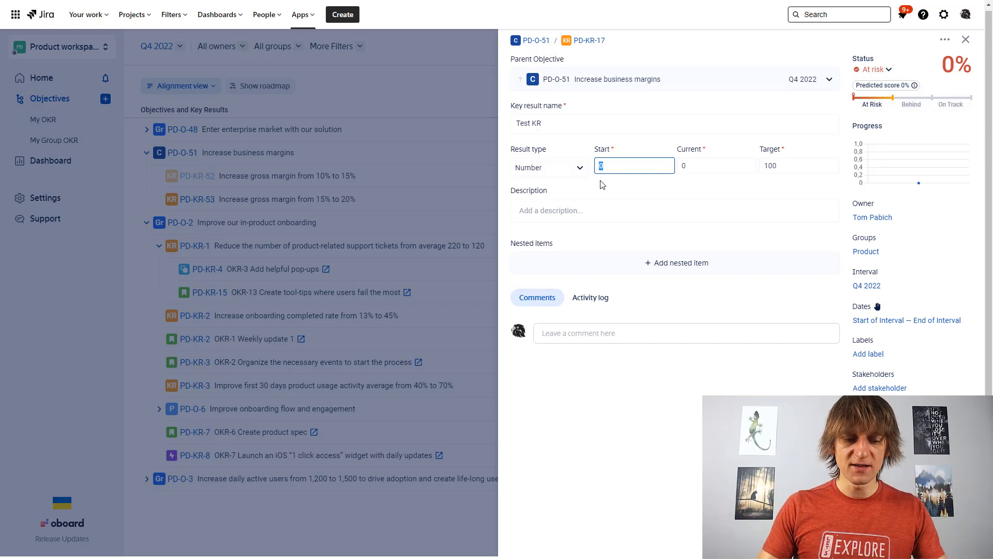
{"action": "type", "text": "90"}
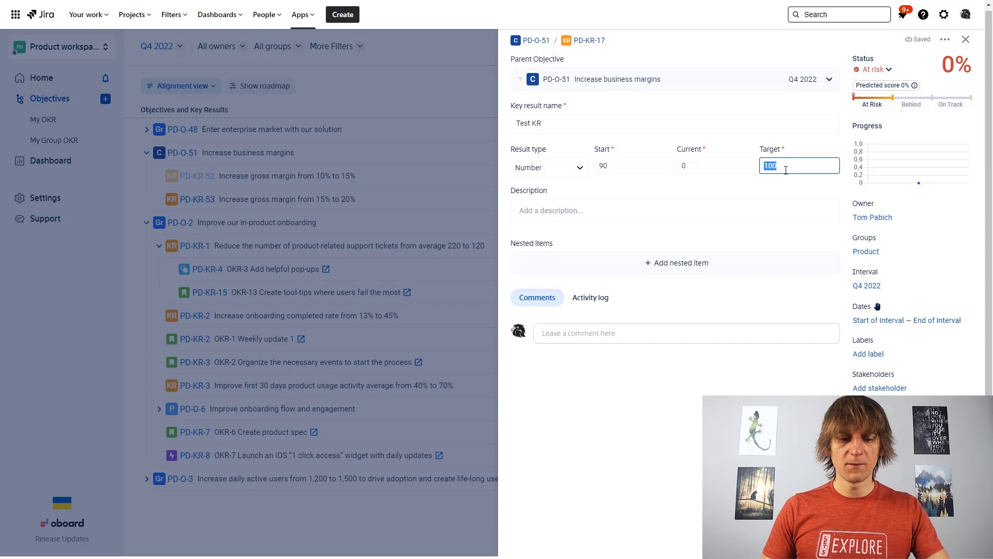
{"action": "type", "text": "45"}
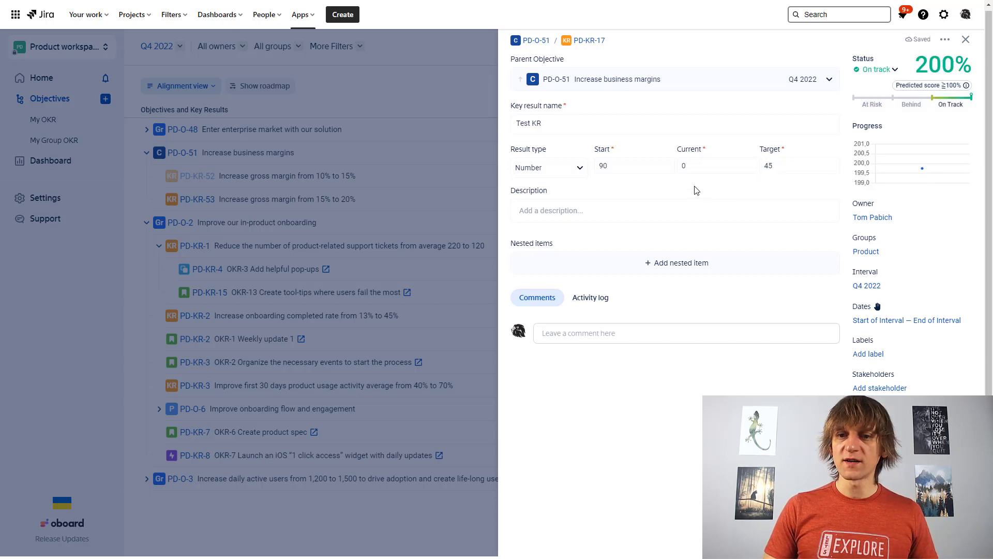
{"action": "left_click", "coordinate": [716, 166]}
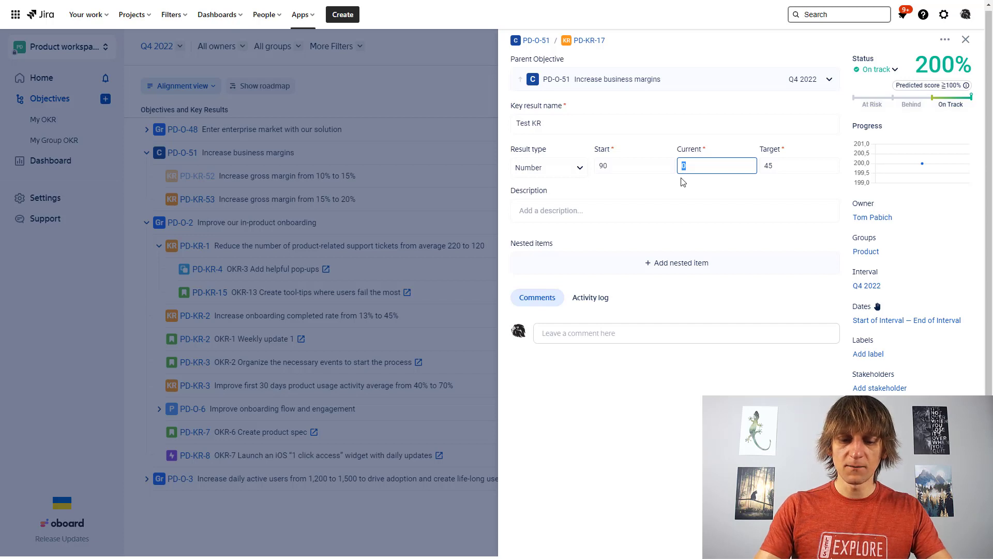
{"action": "type", "text": "80"}
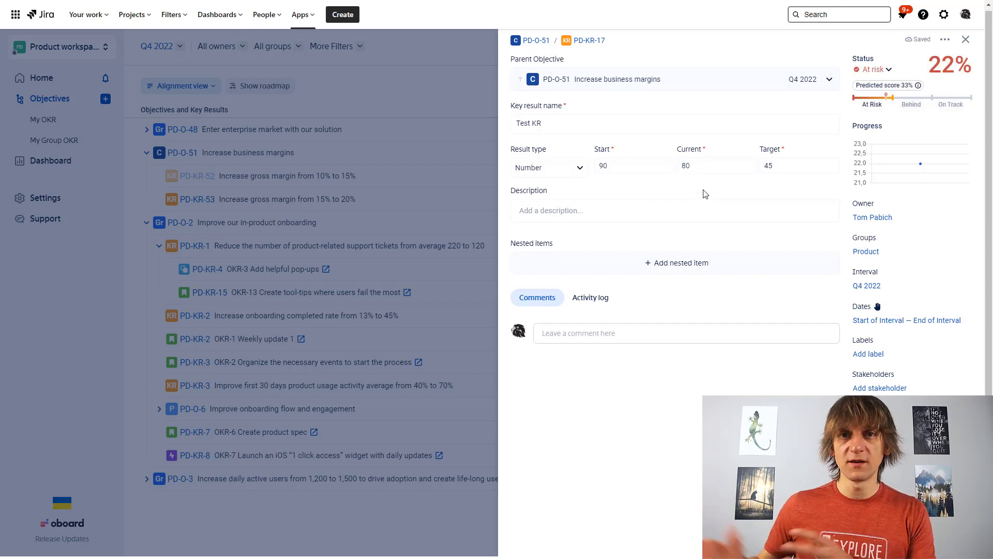
{"action": "left_click", "coordinate": [966, 40]}
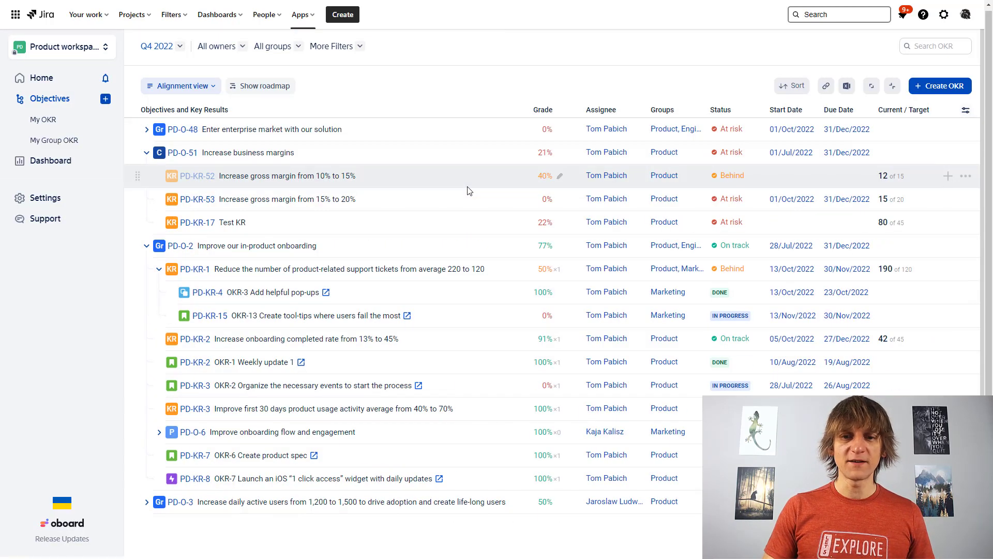